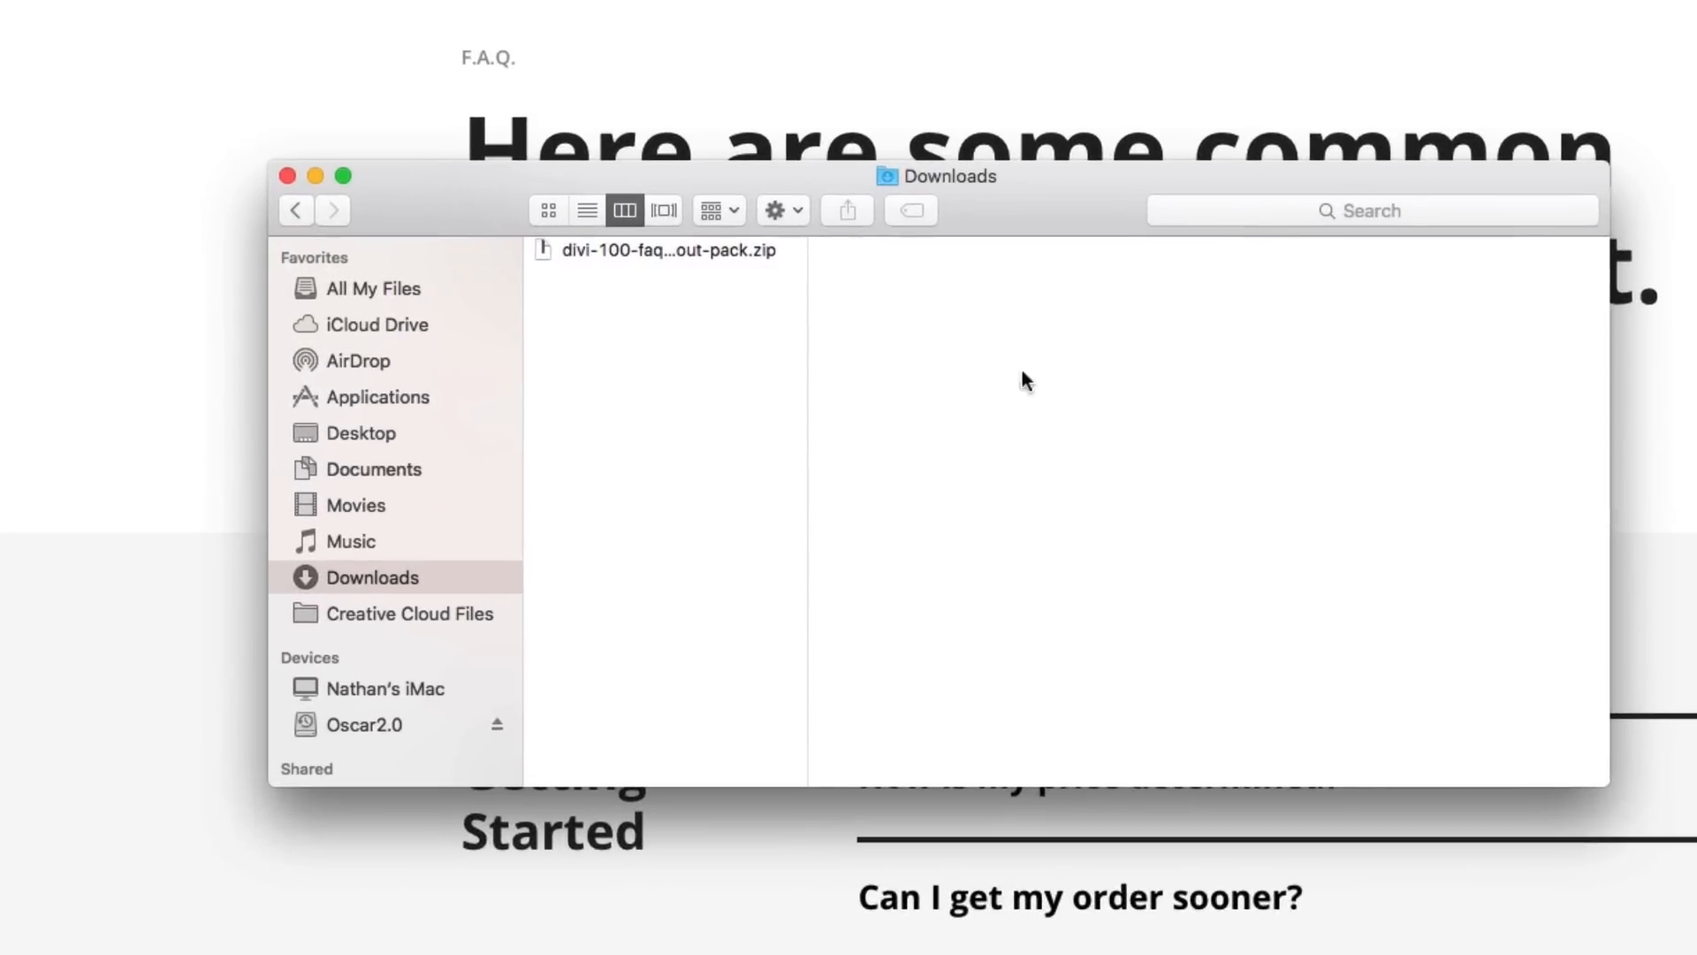
- Unpack divi-100-faq-layout-pack.zip in Finder's Downloads folder
click(666, 249)
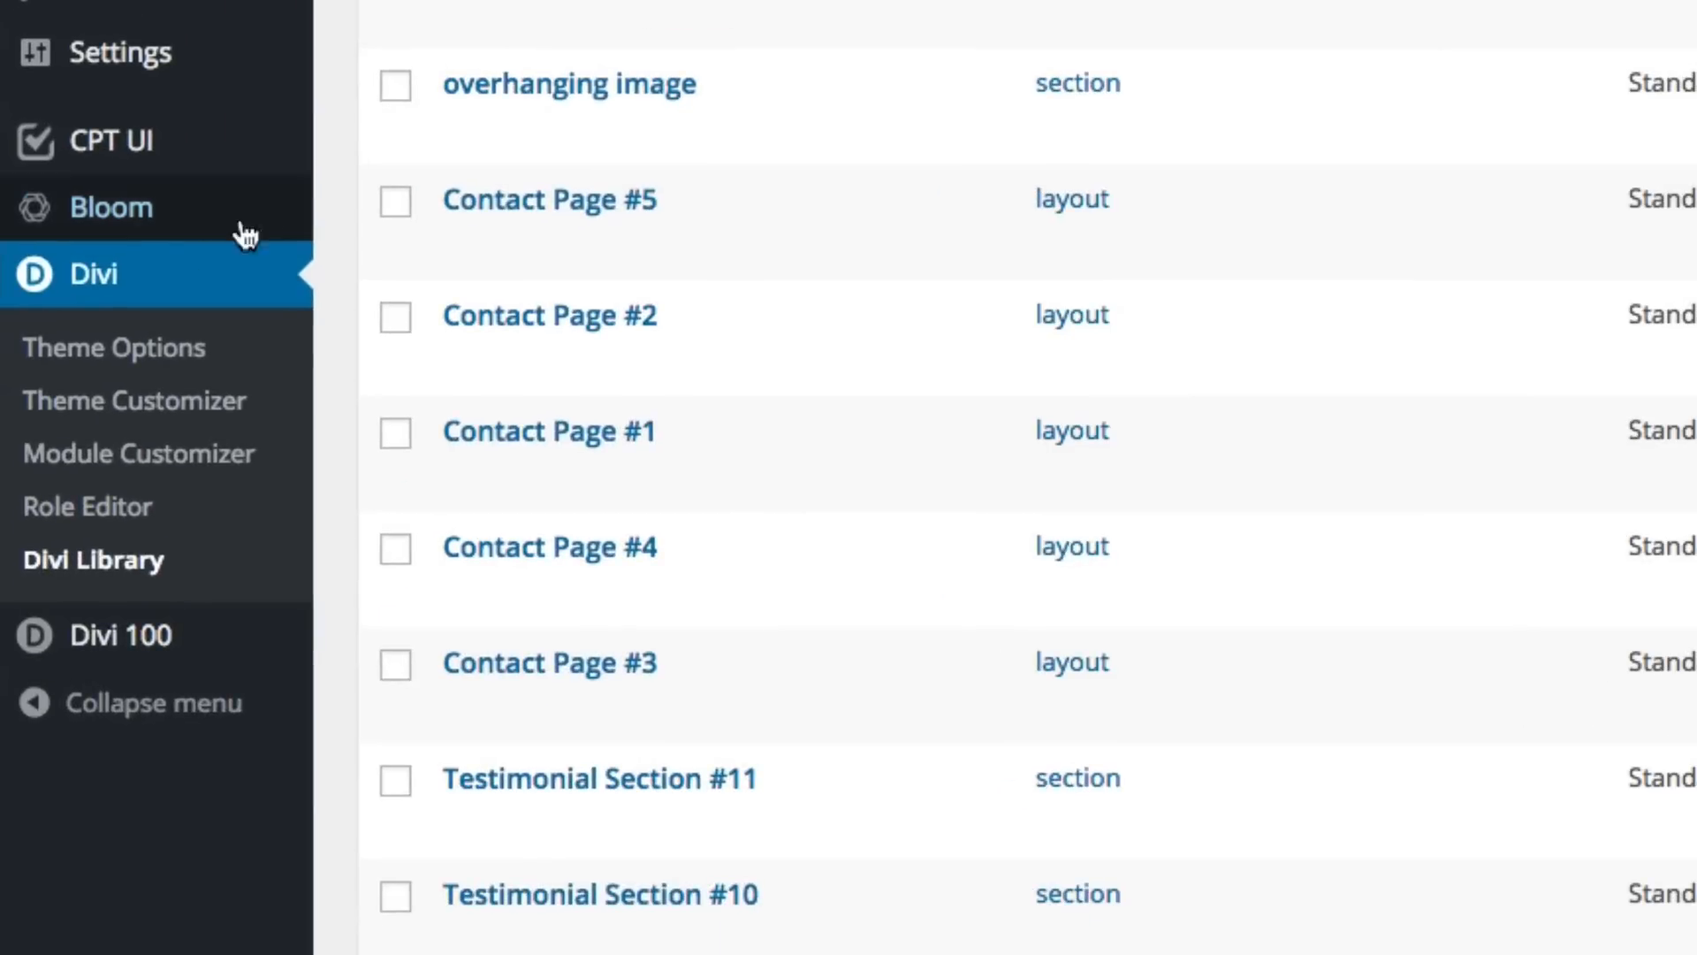
mouse_move(99, 585)
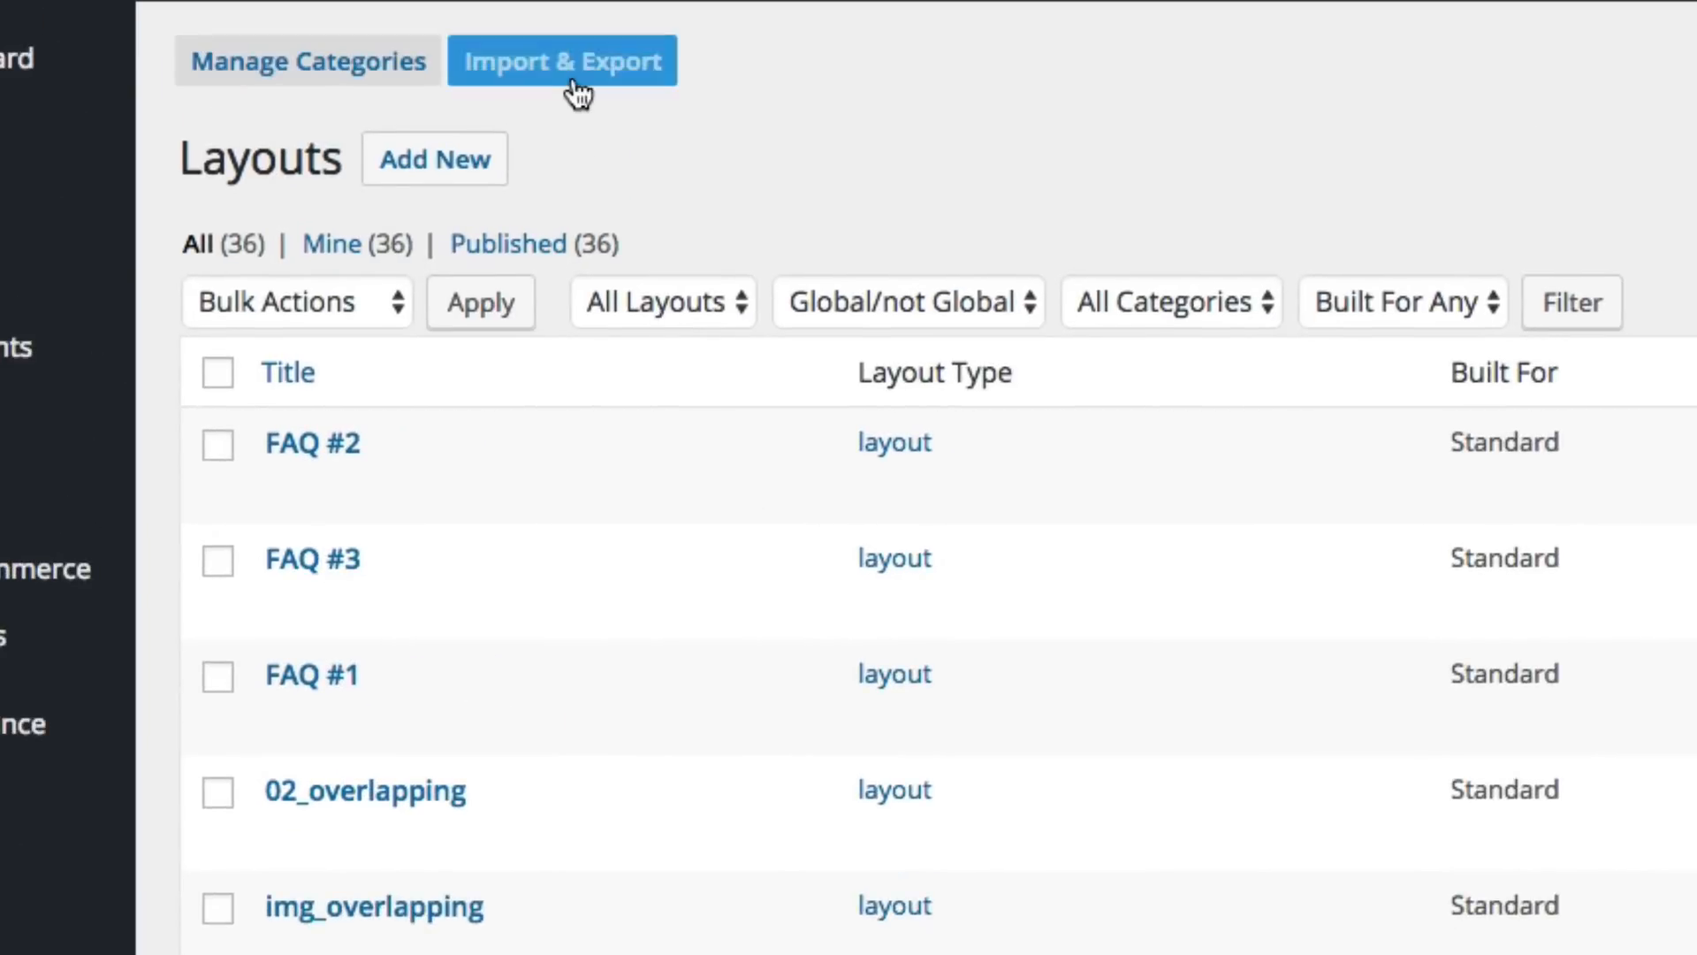
- Bring up the Divi Library's Portability dialog via Import & Export
click(562, 60)
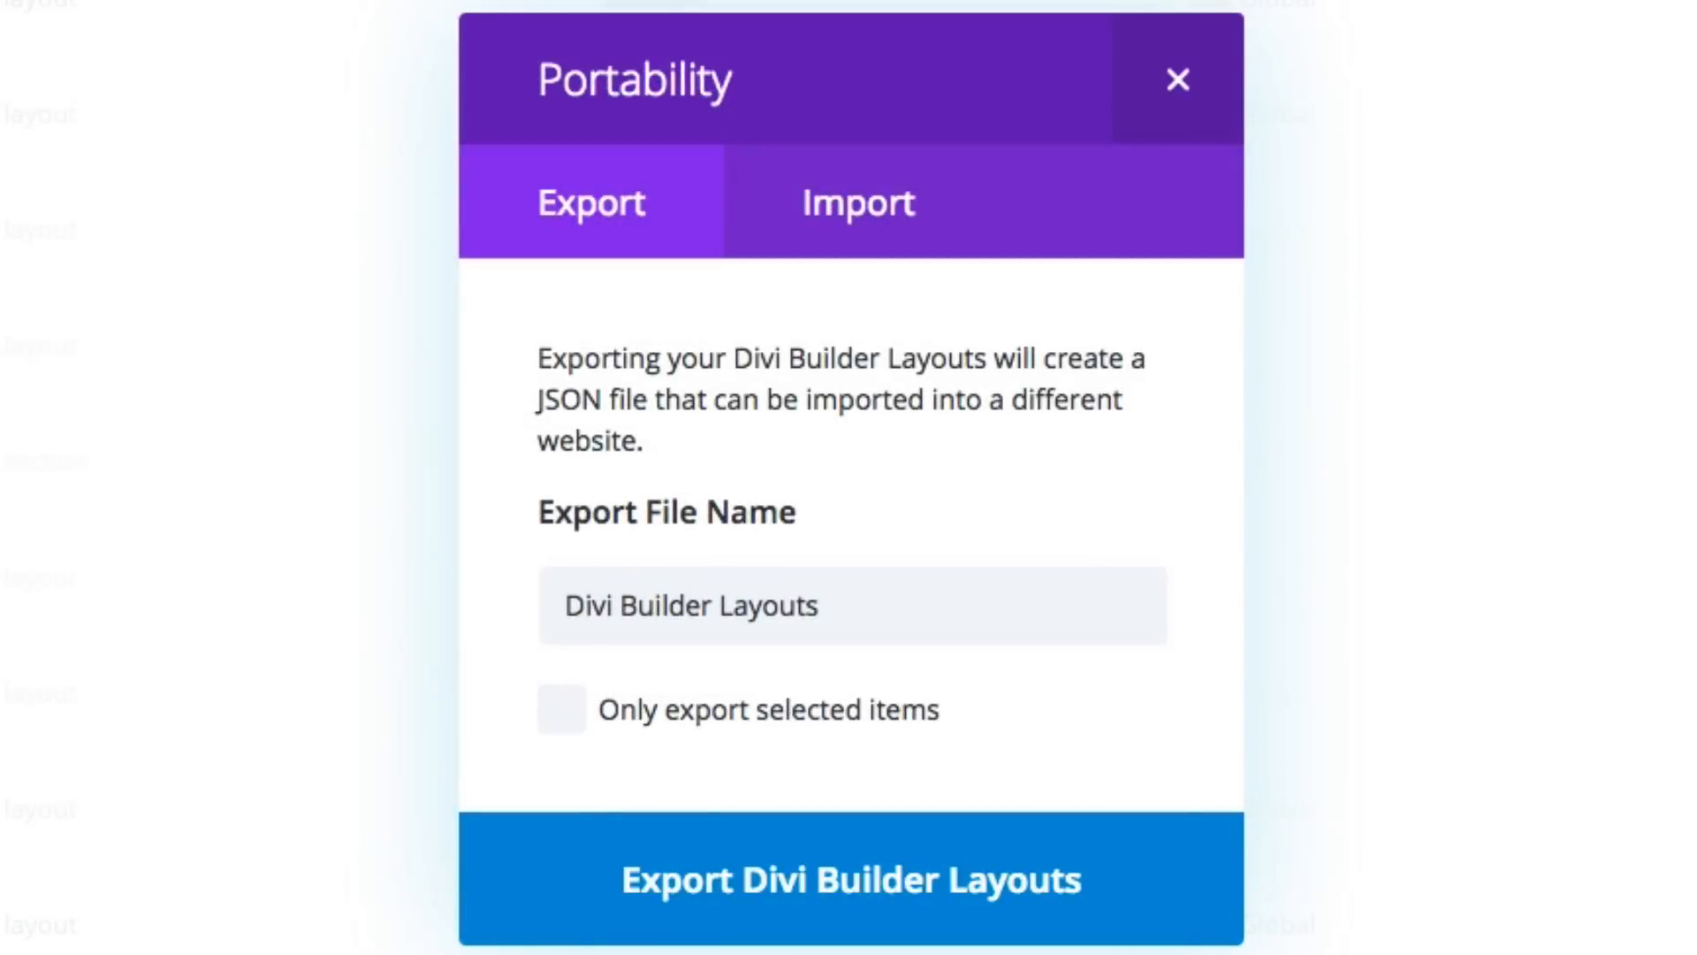
mouse_move(856, 203)
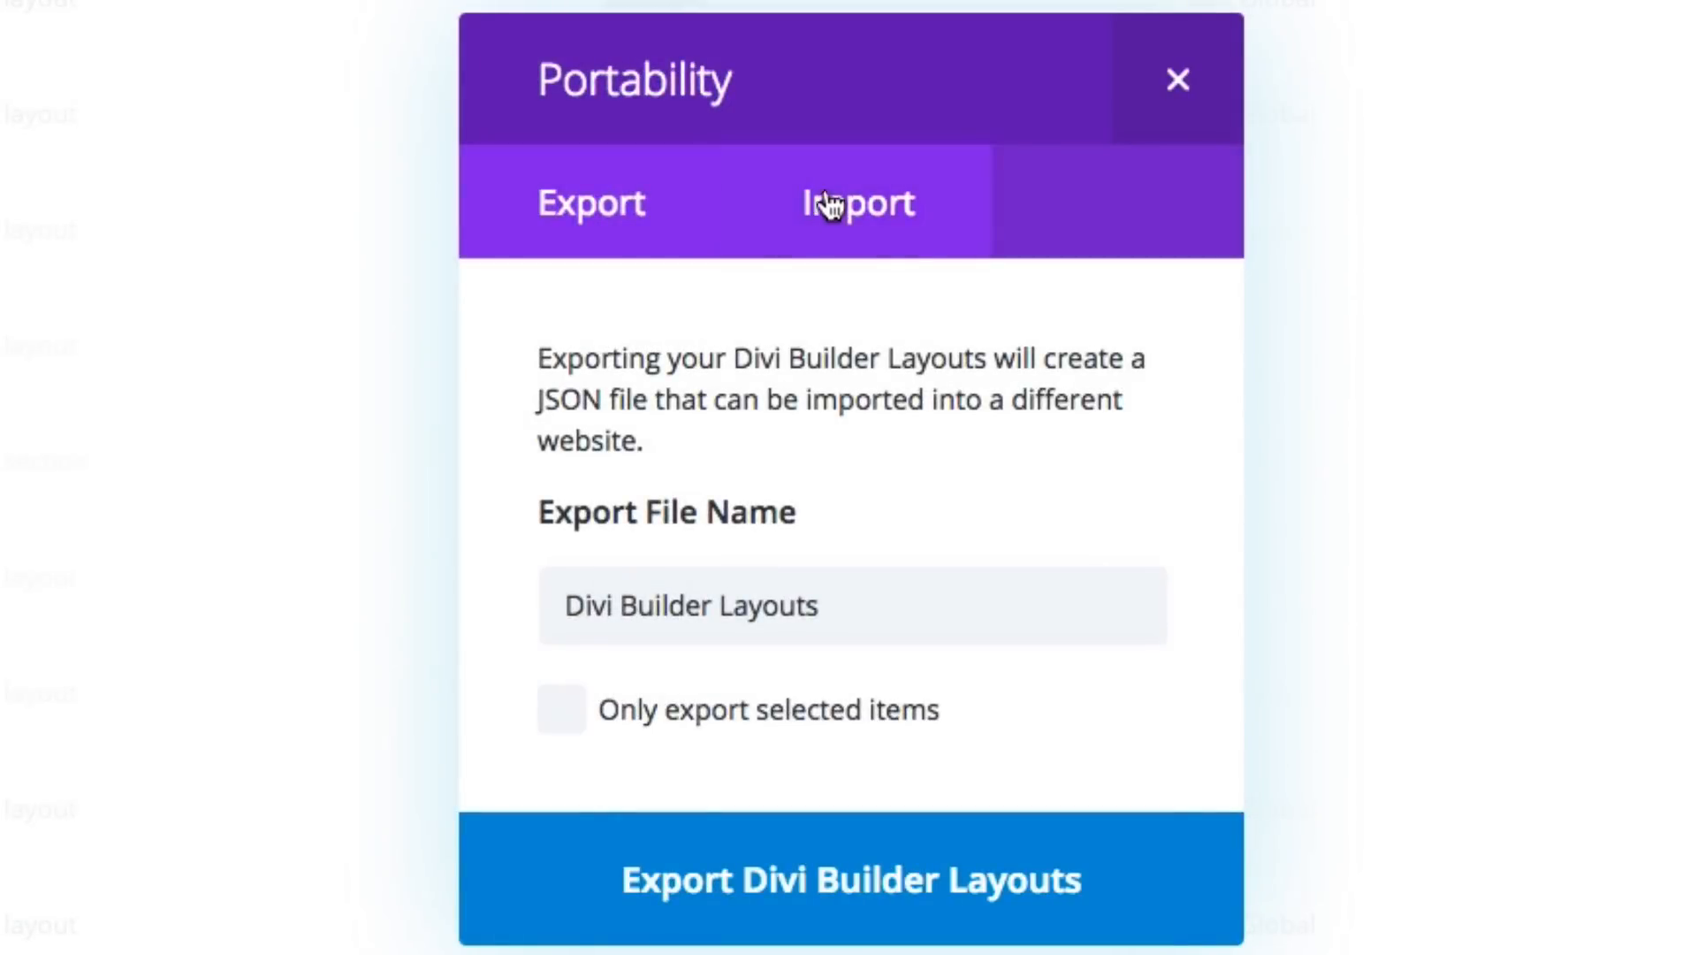
mouse_move(884, 219)
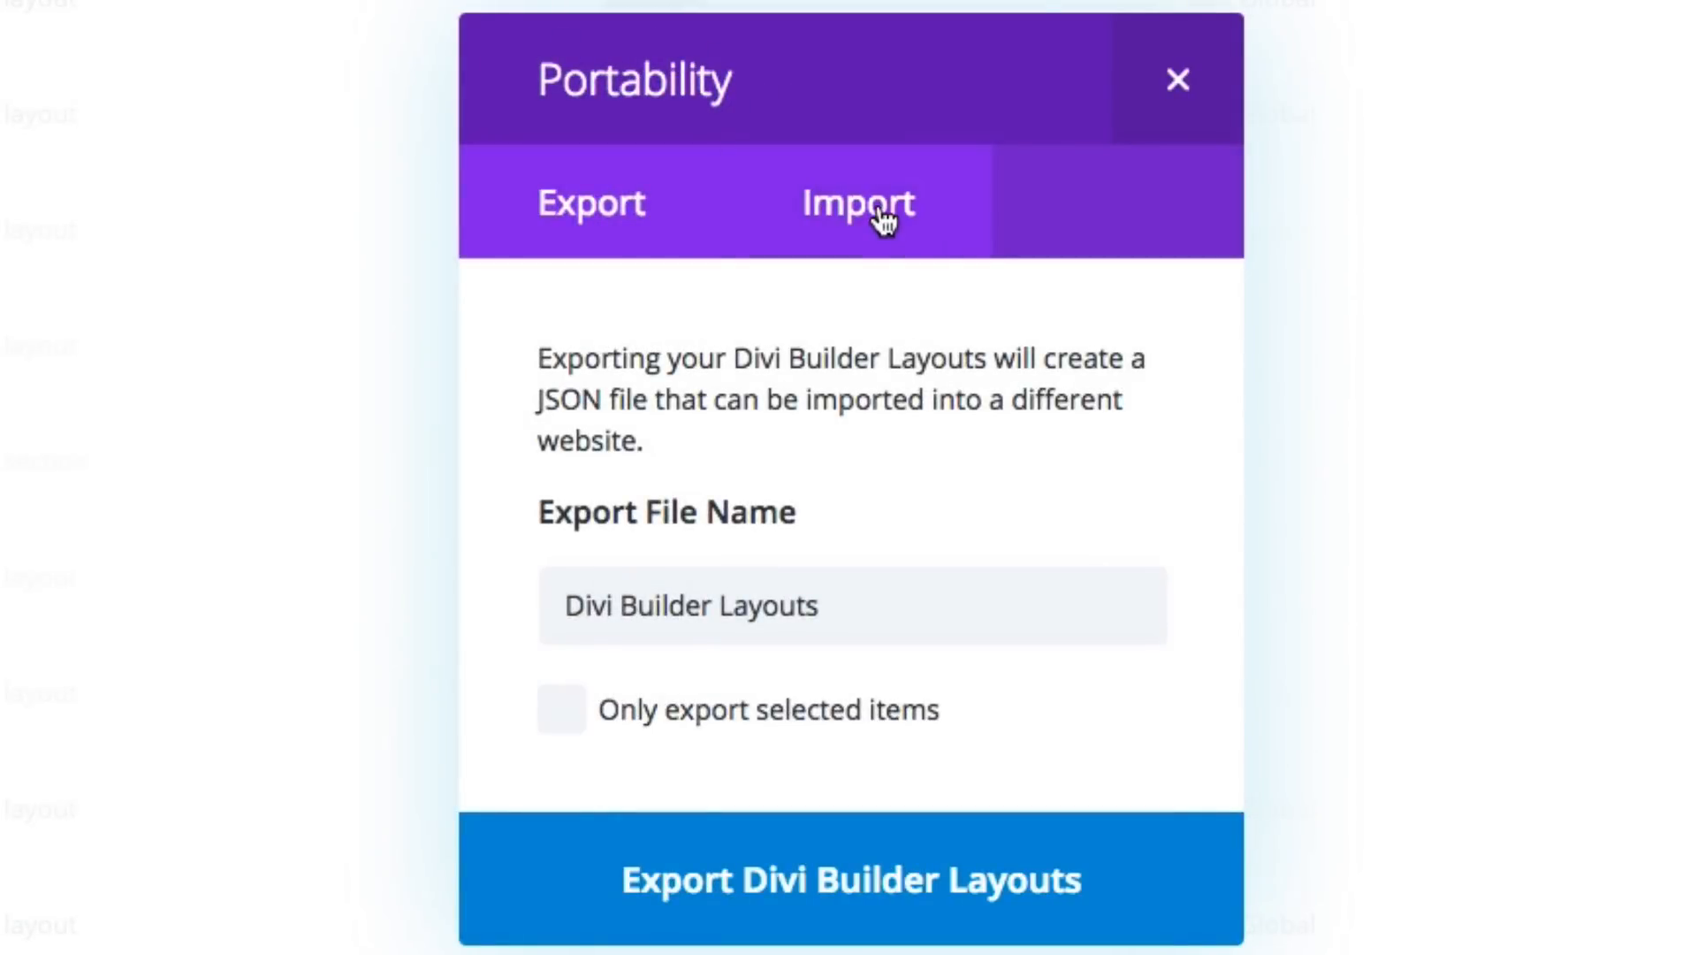
- Choose All.json from the unpacked layout pack folder as the import file
click(856, 202)
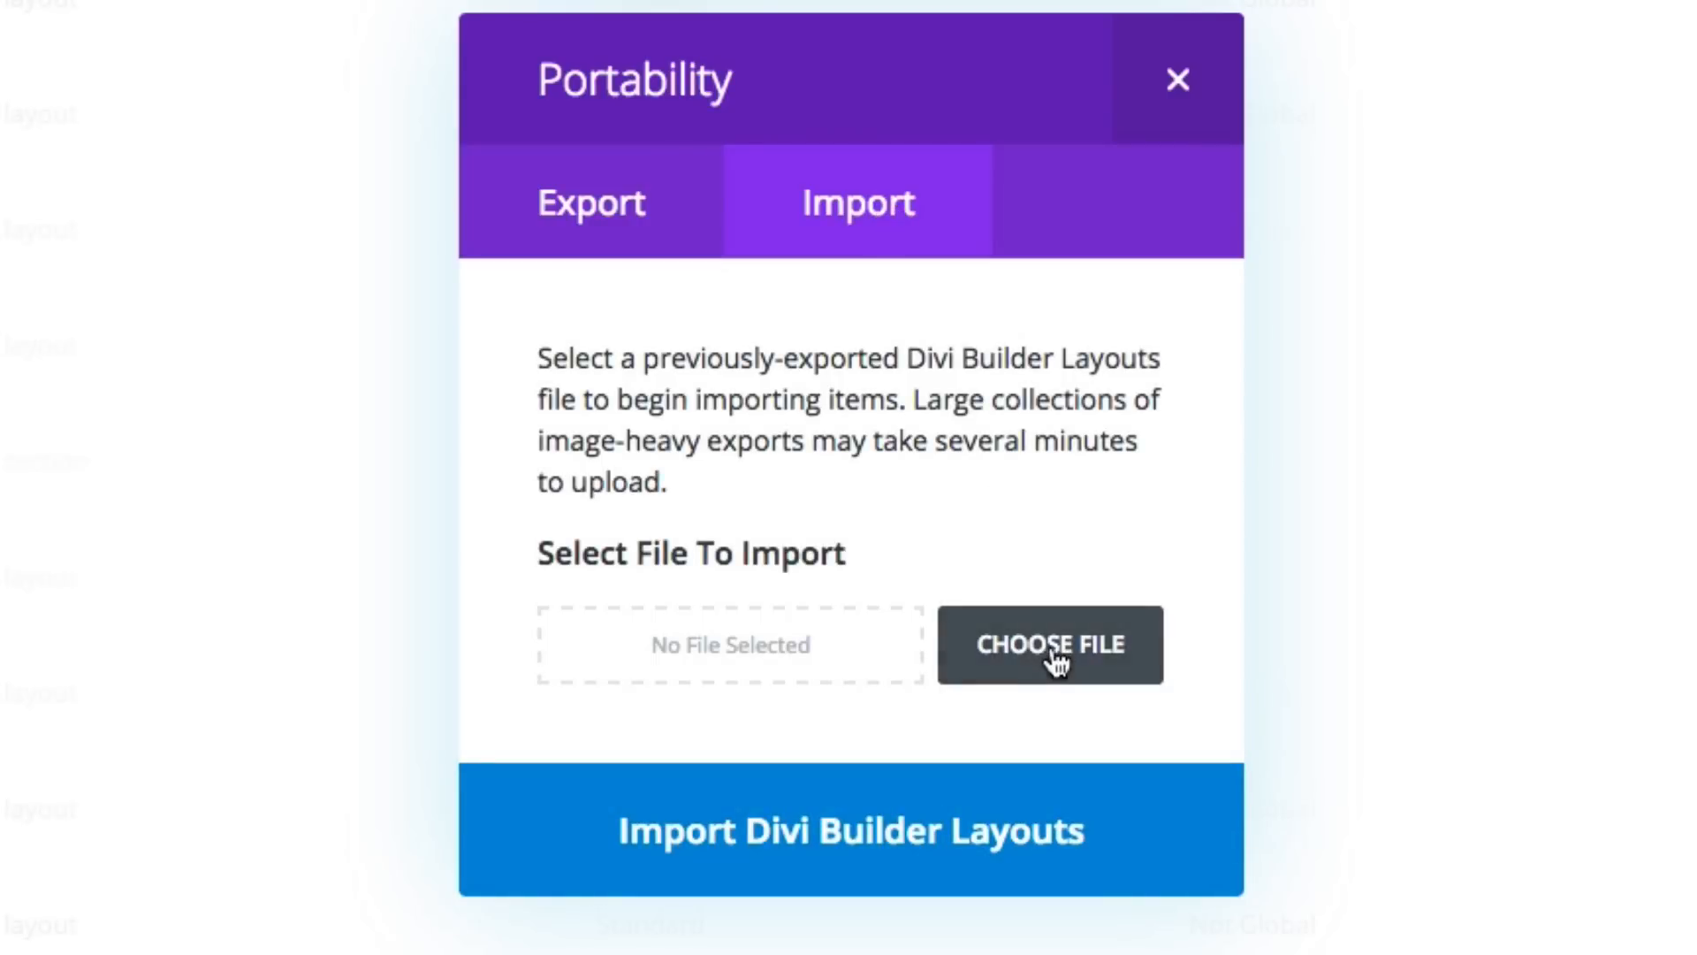
click(1049, 644)
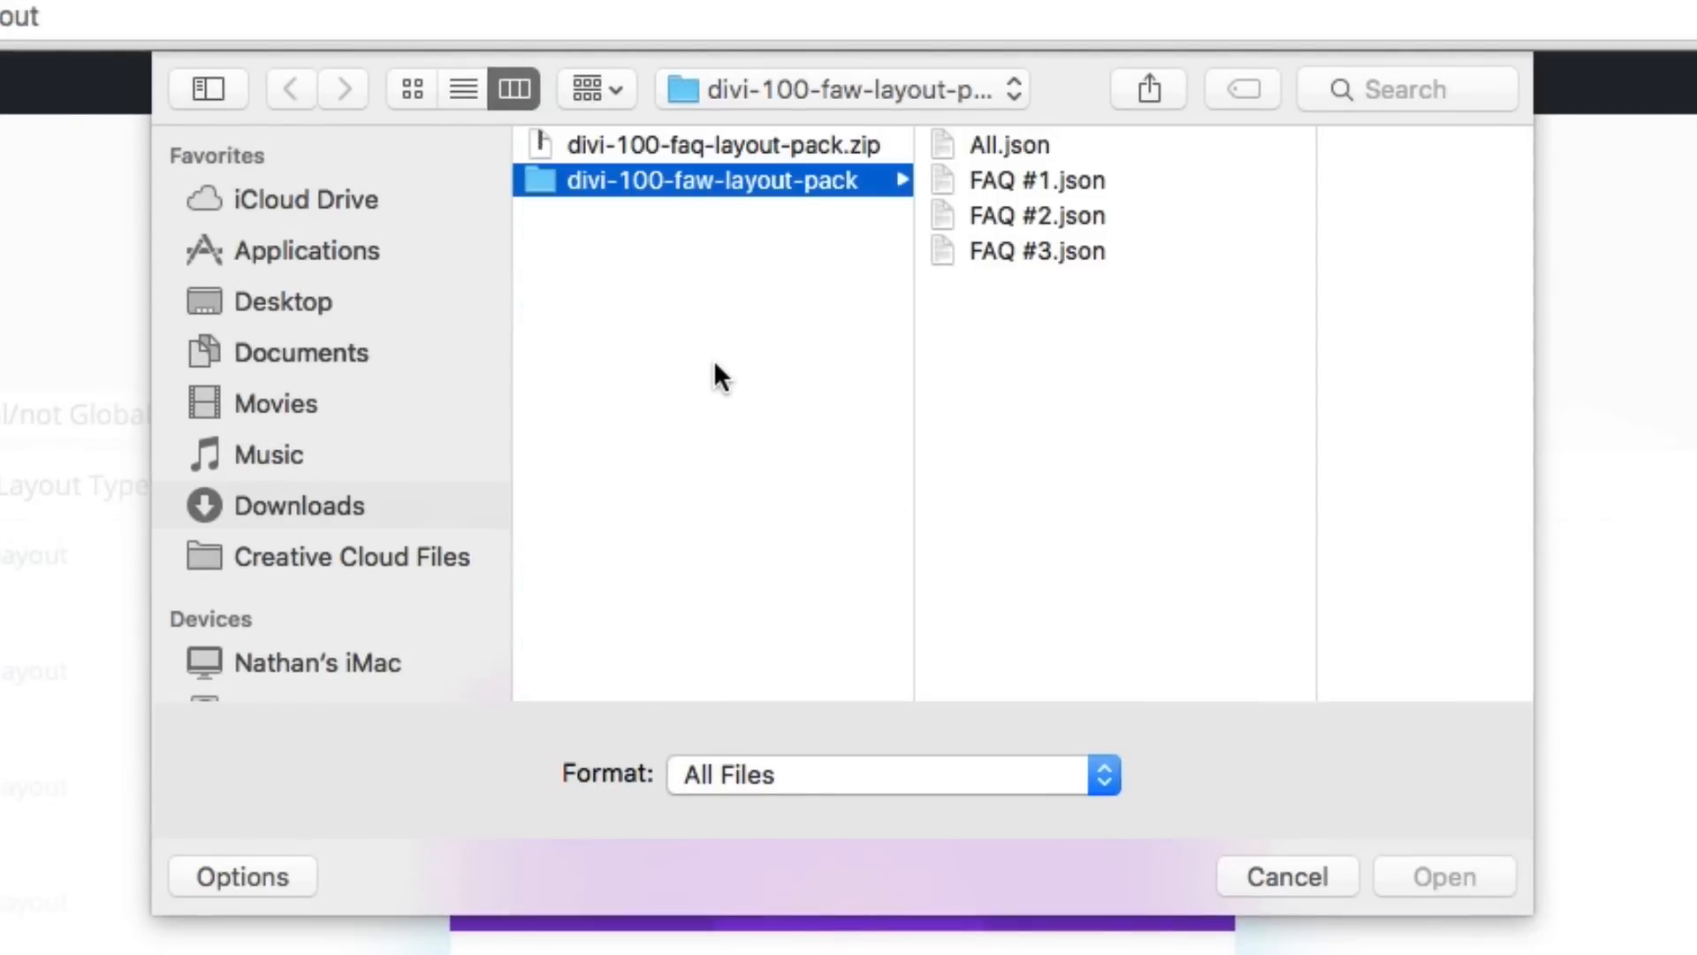
mouse_move(741, 194)
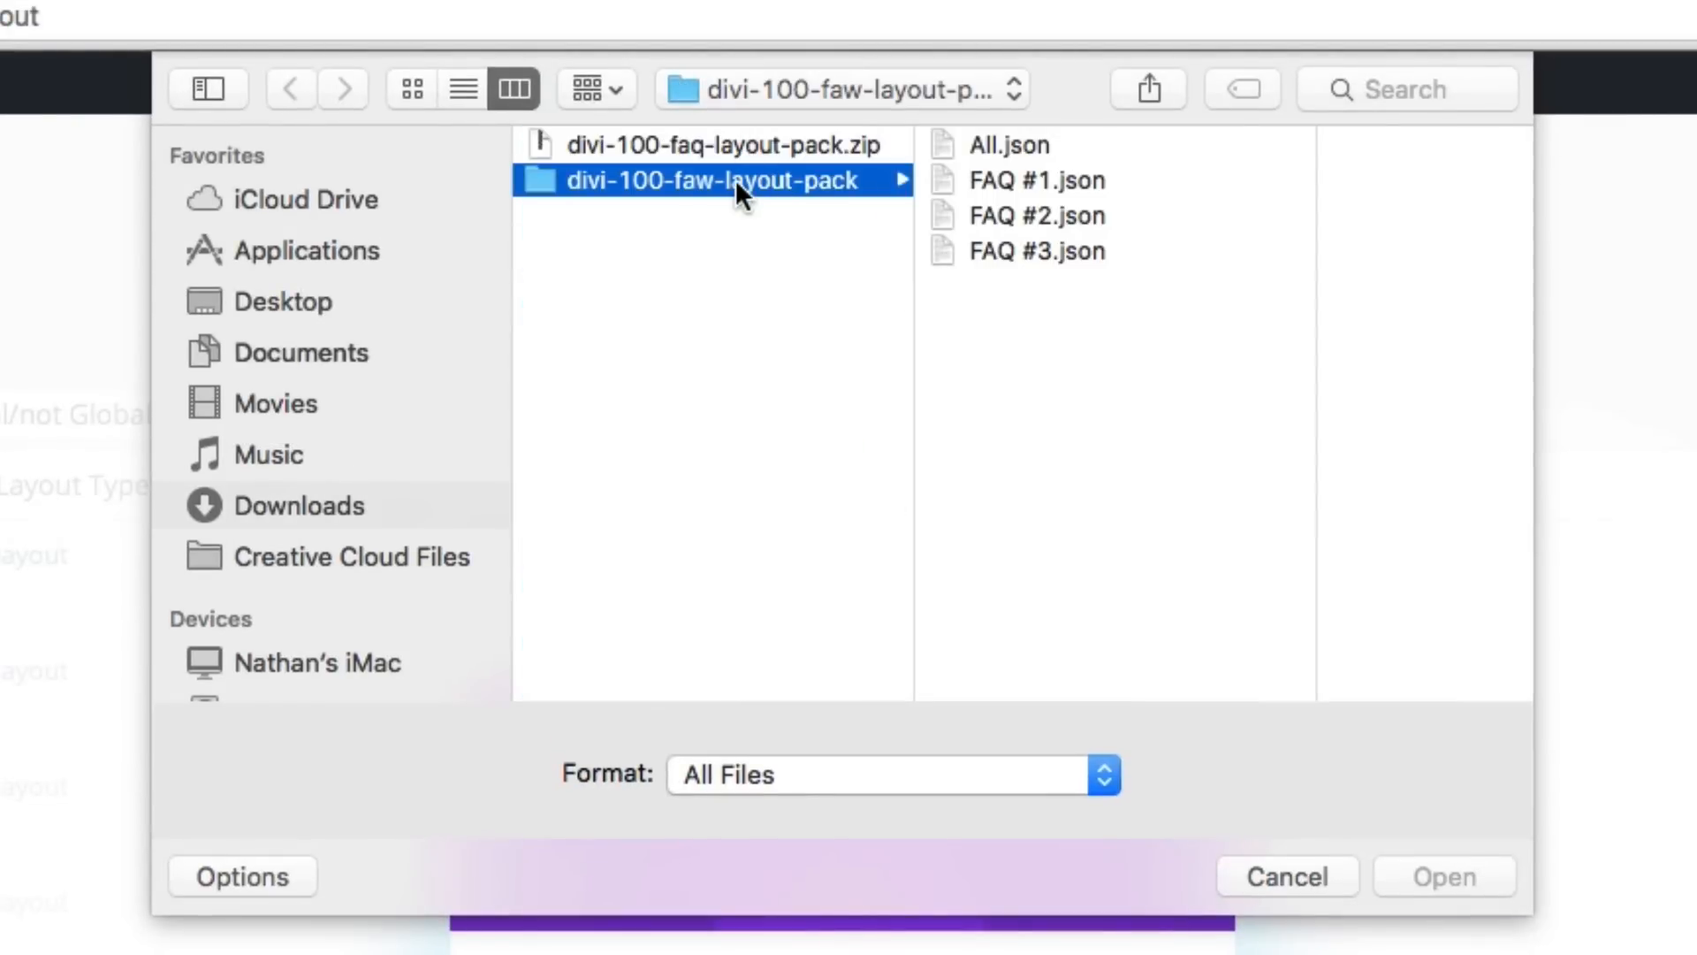
mouse_move(1038, 161)
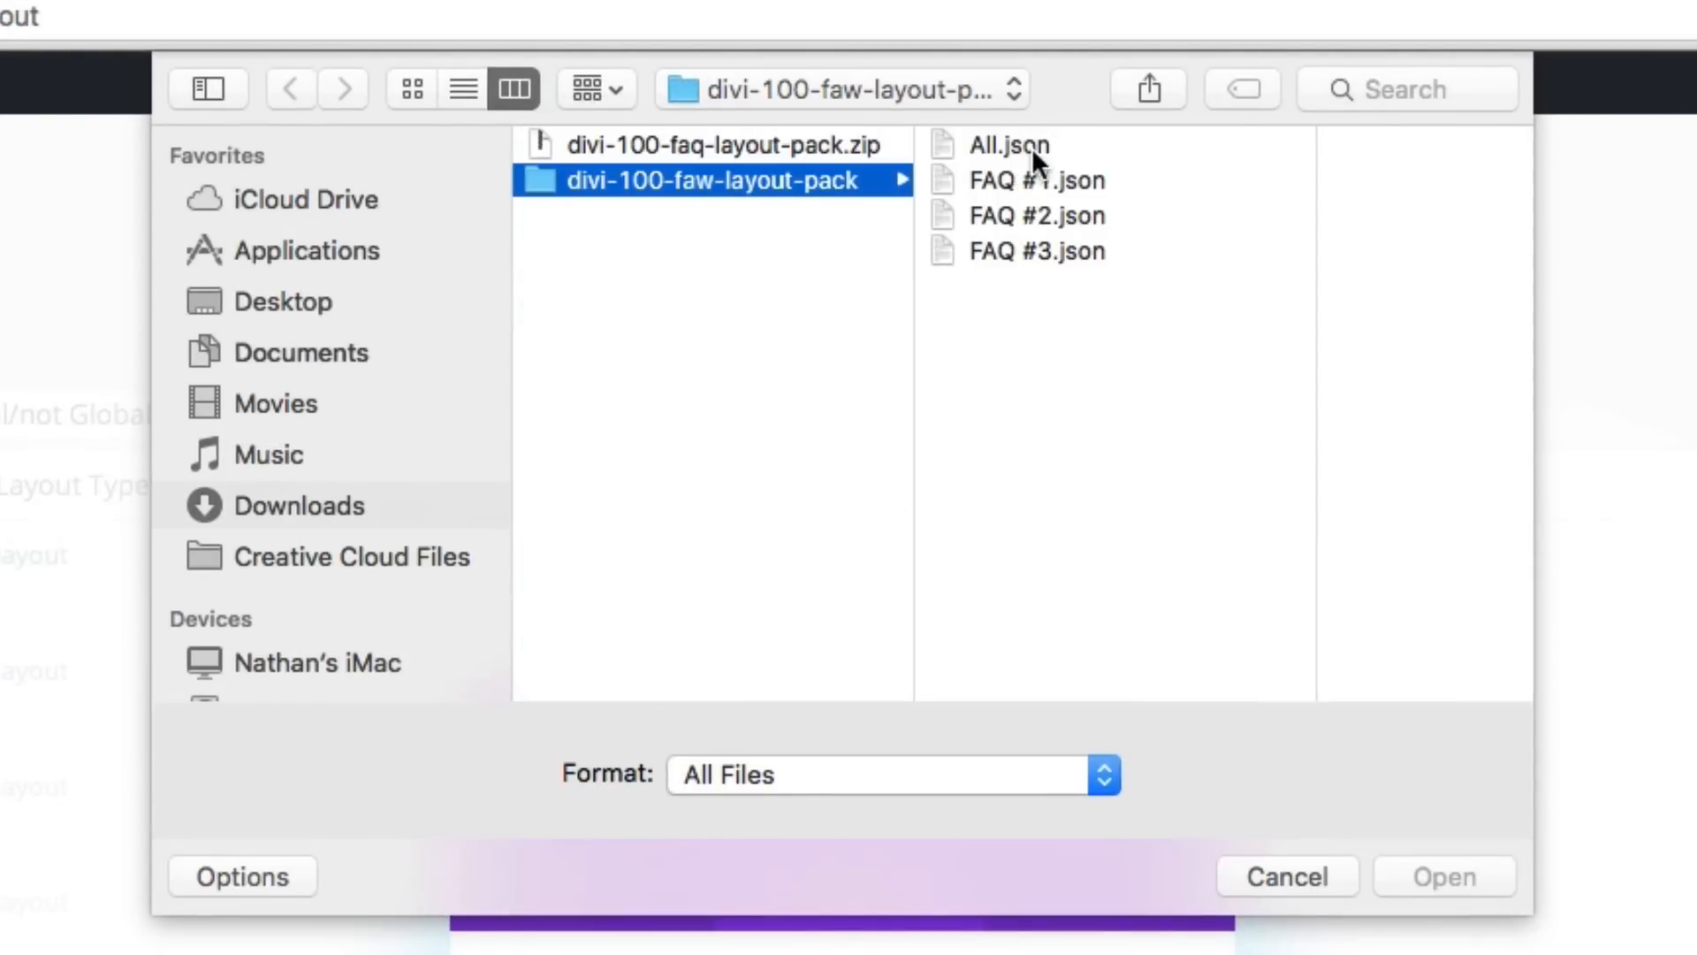
click(1013, 143)
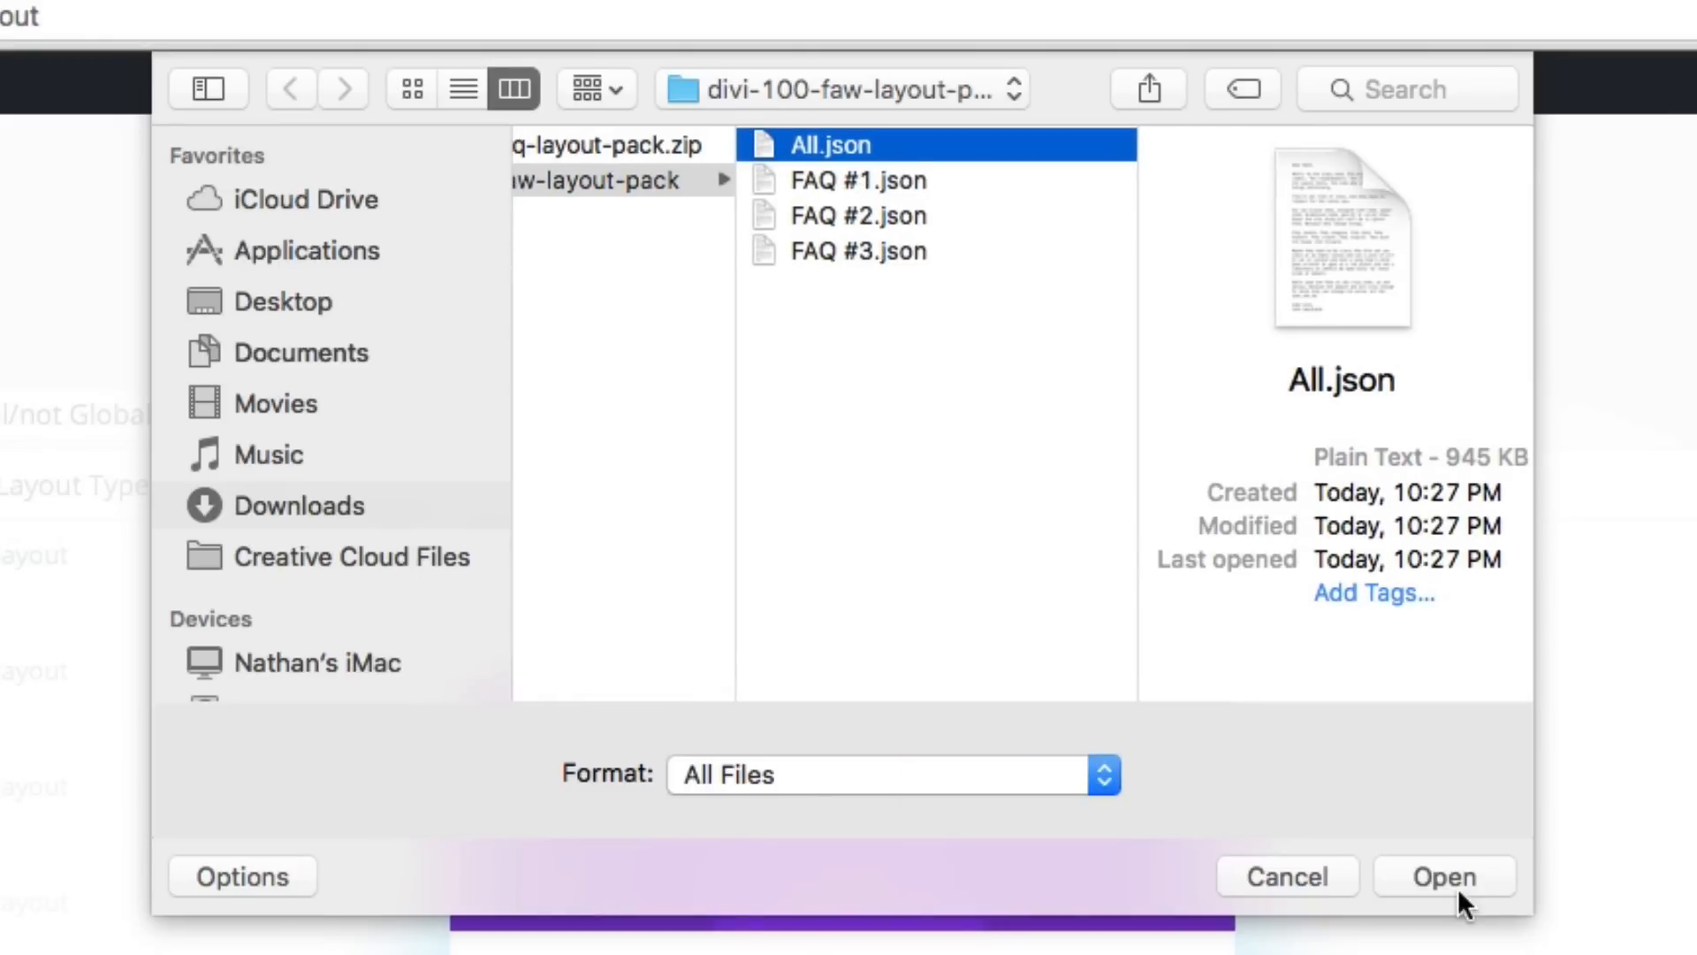
click(1444, 876)
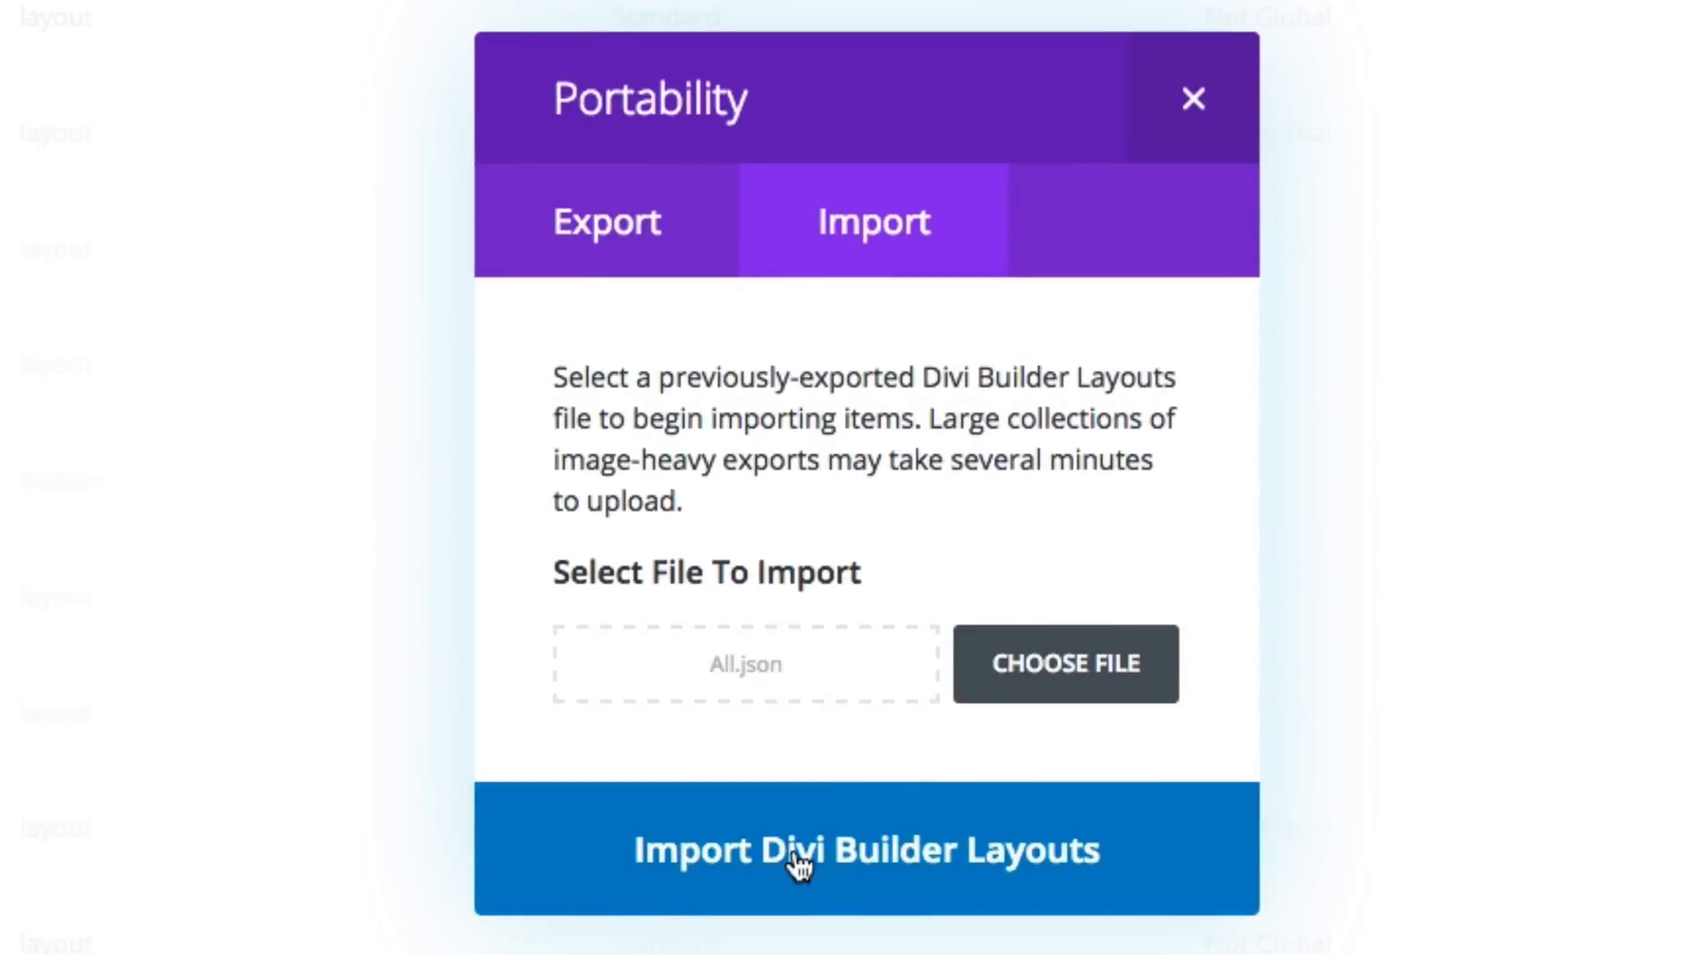
- Import the Divi Builder layouts from All.json into the library
click(864, 848)
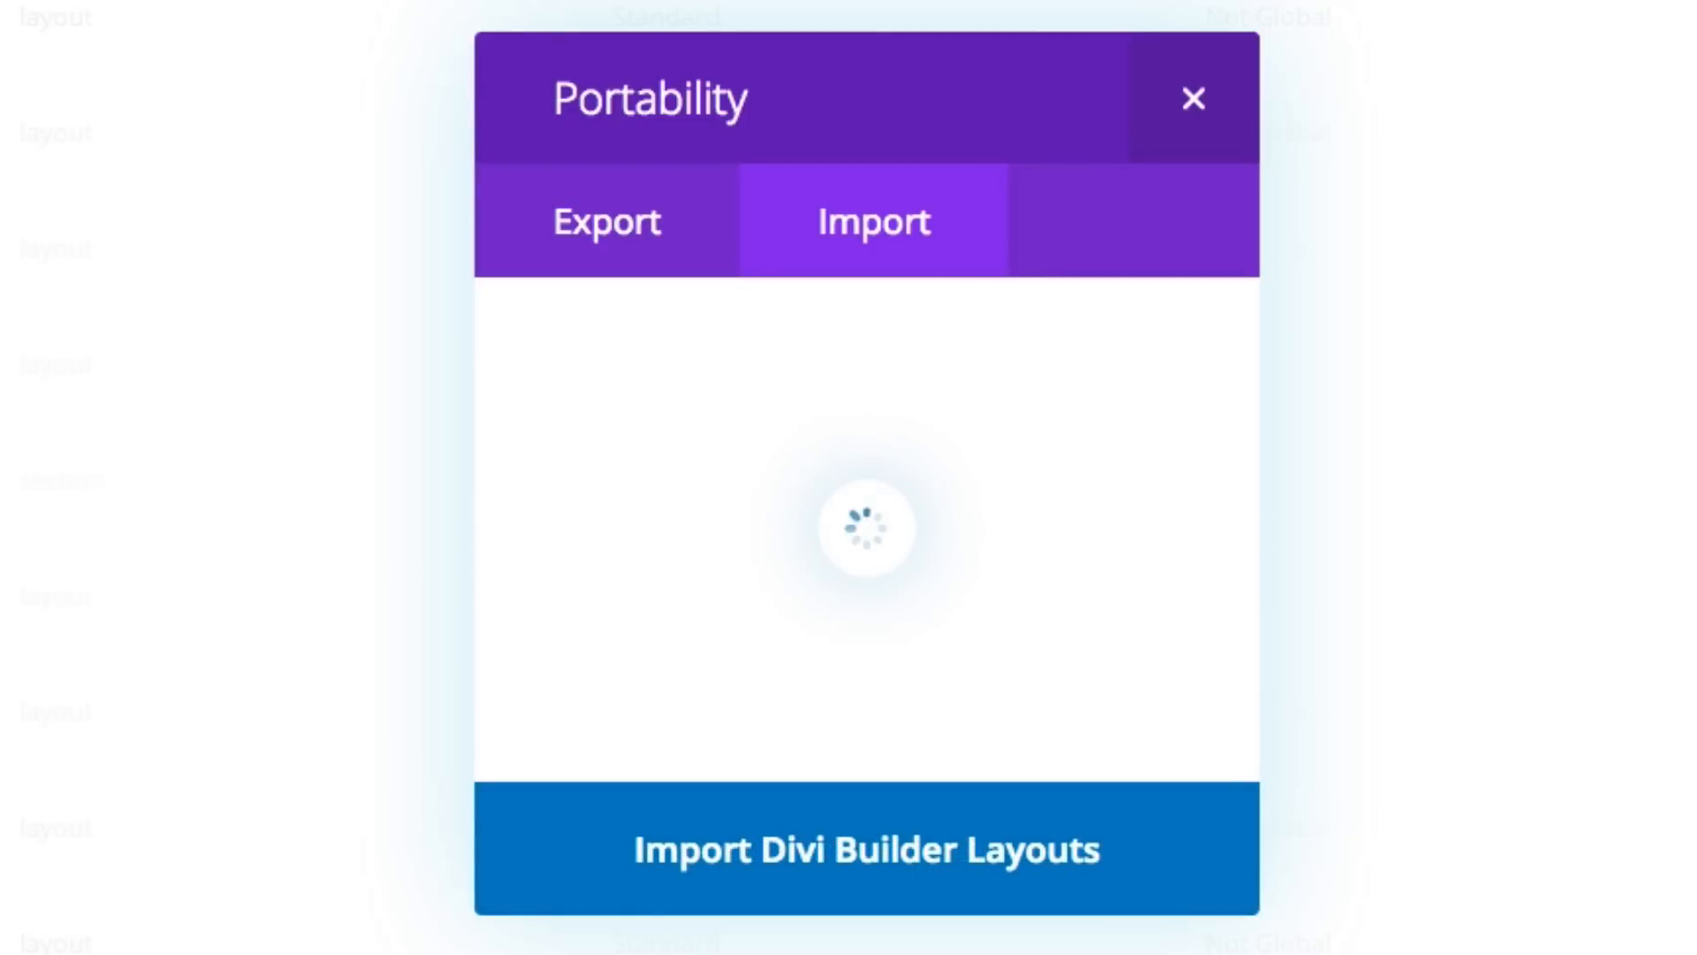
click(1192, 98)
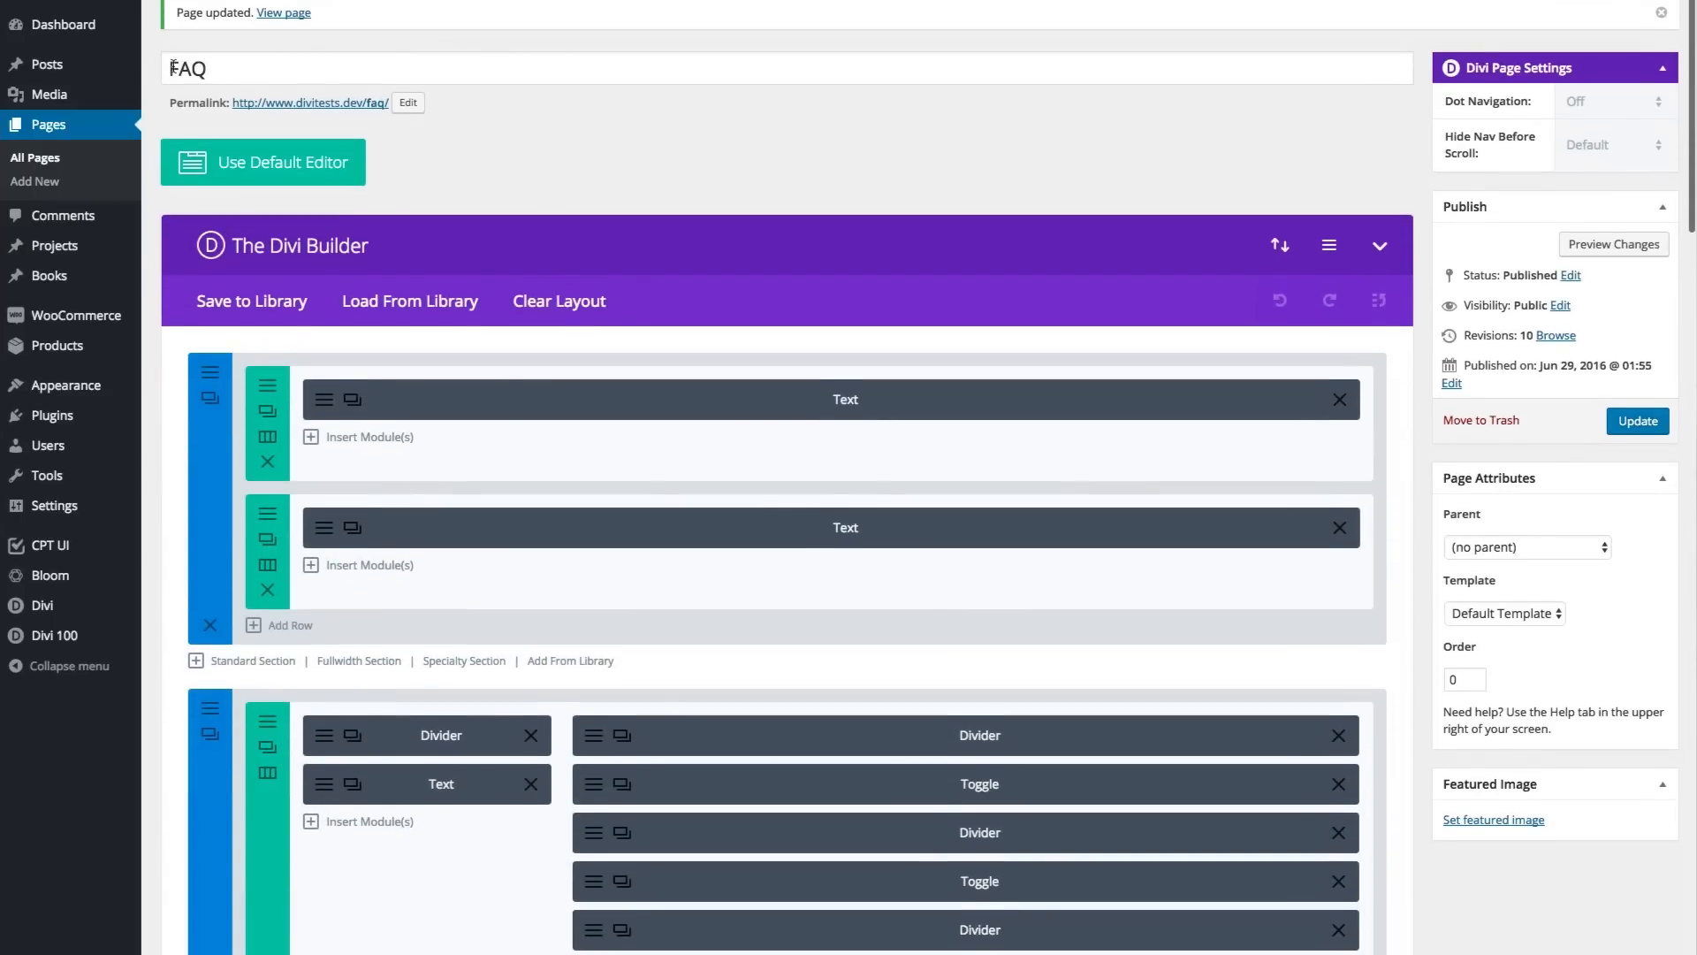
- Load the FAQ #3 library layout onto the FAQ page, replacing its content, and update it
click(409, 301)
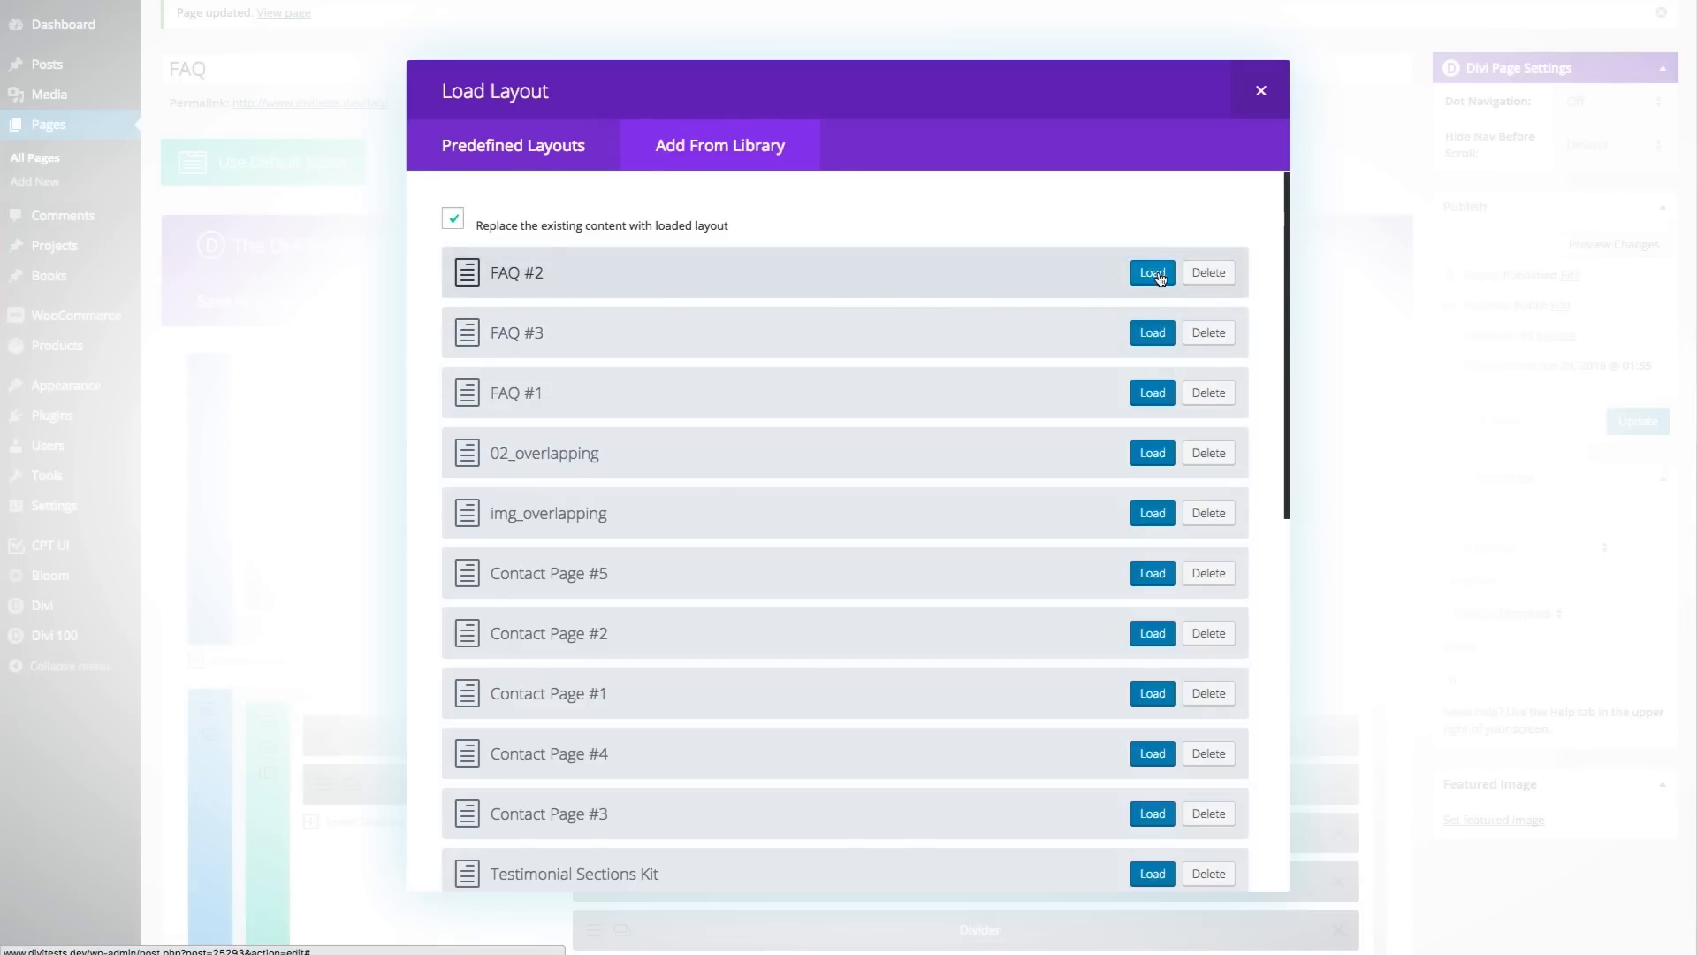
click(1151, 333)
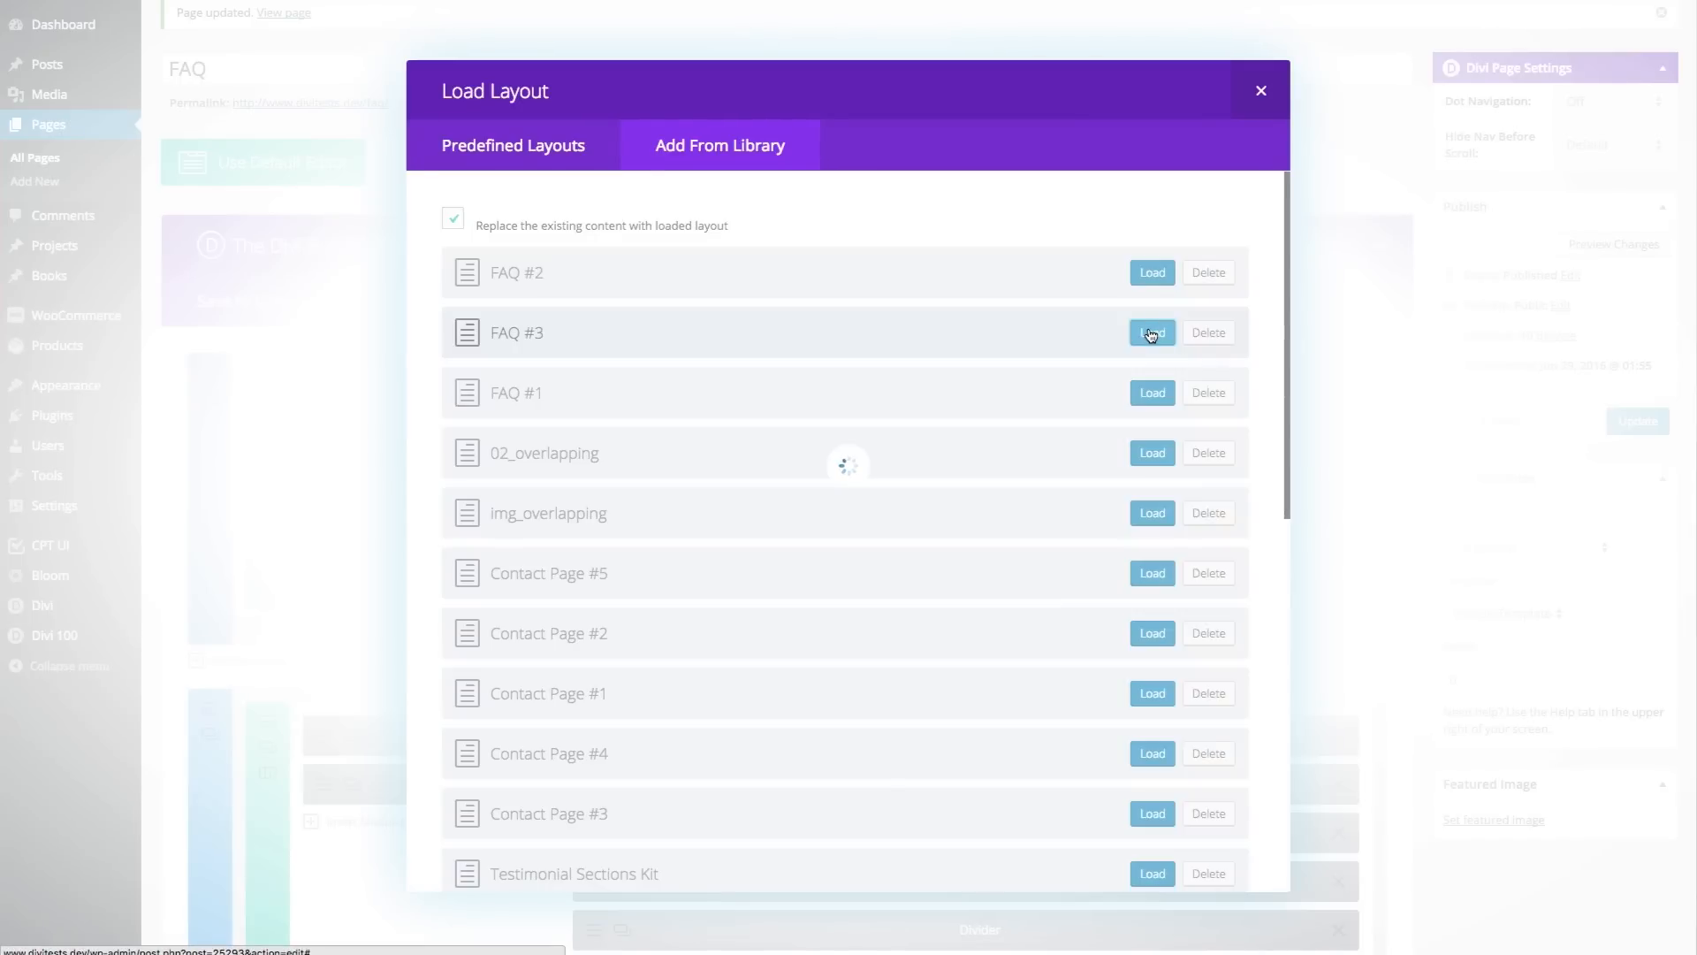
click(1152, 333)
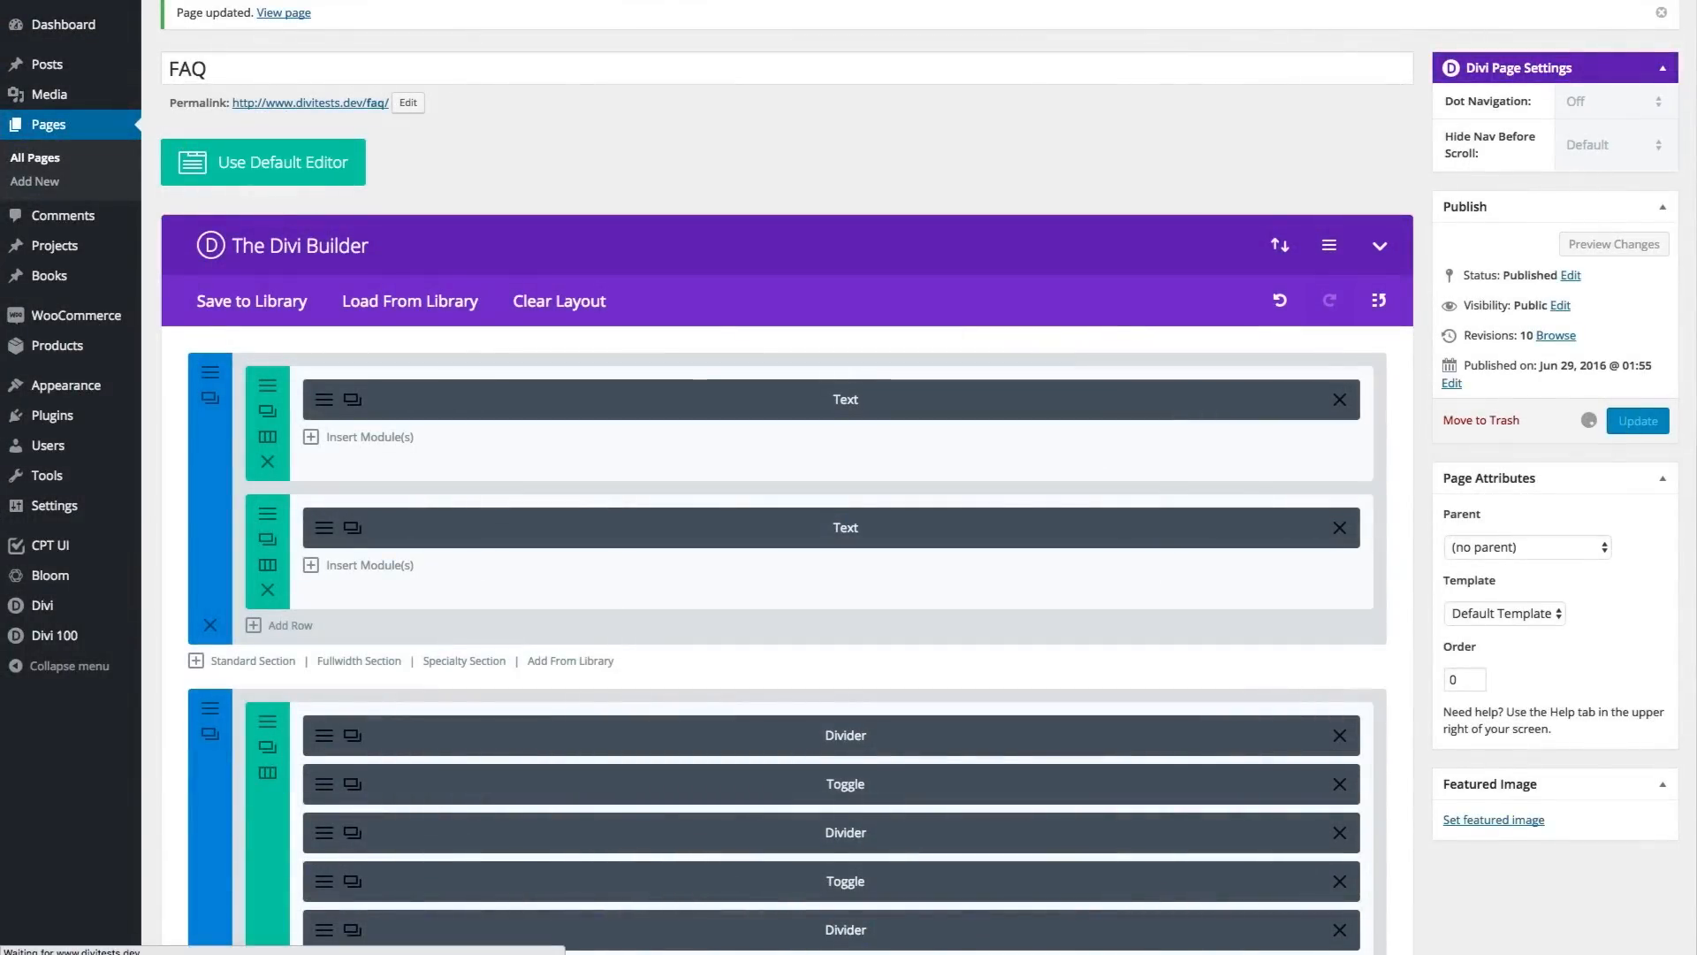
click(283, 13)
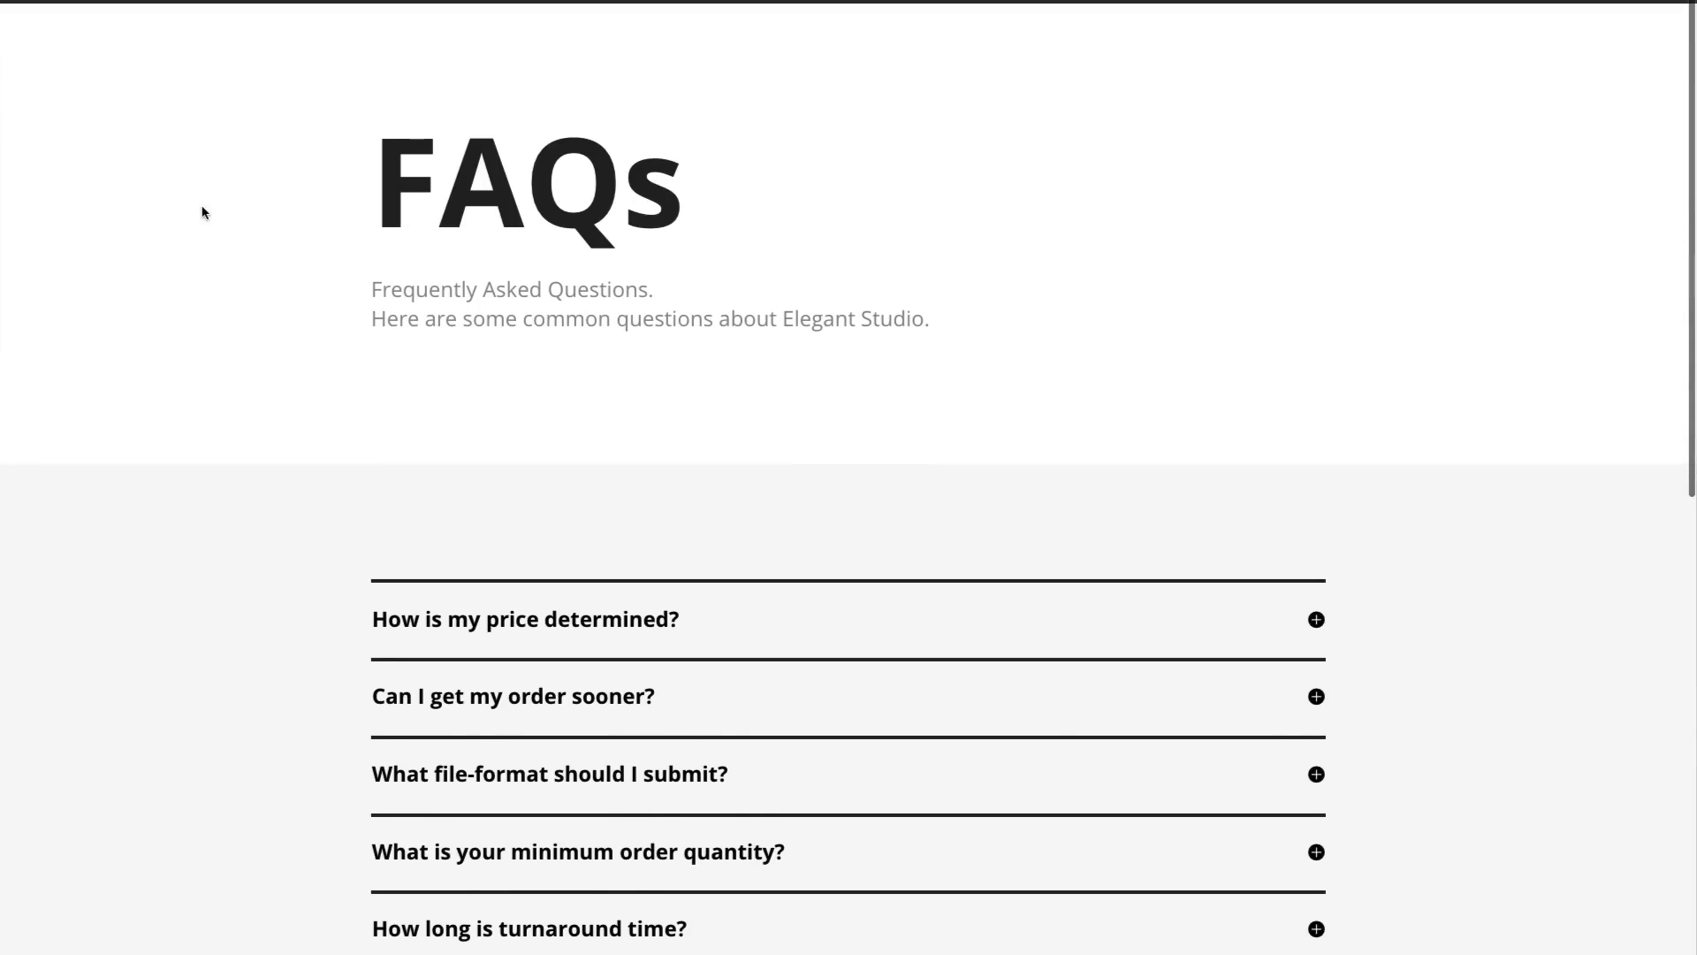
- Scroll the live FAQ page through its question toggles to the 'Still need help?' contact section
scroll(down, 3)
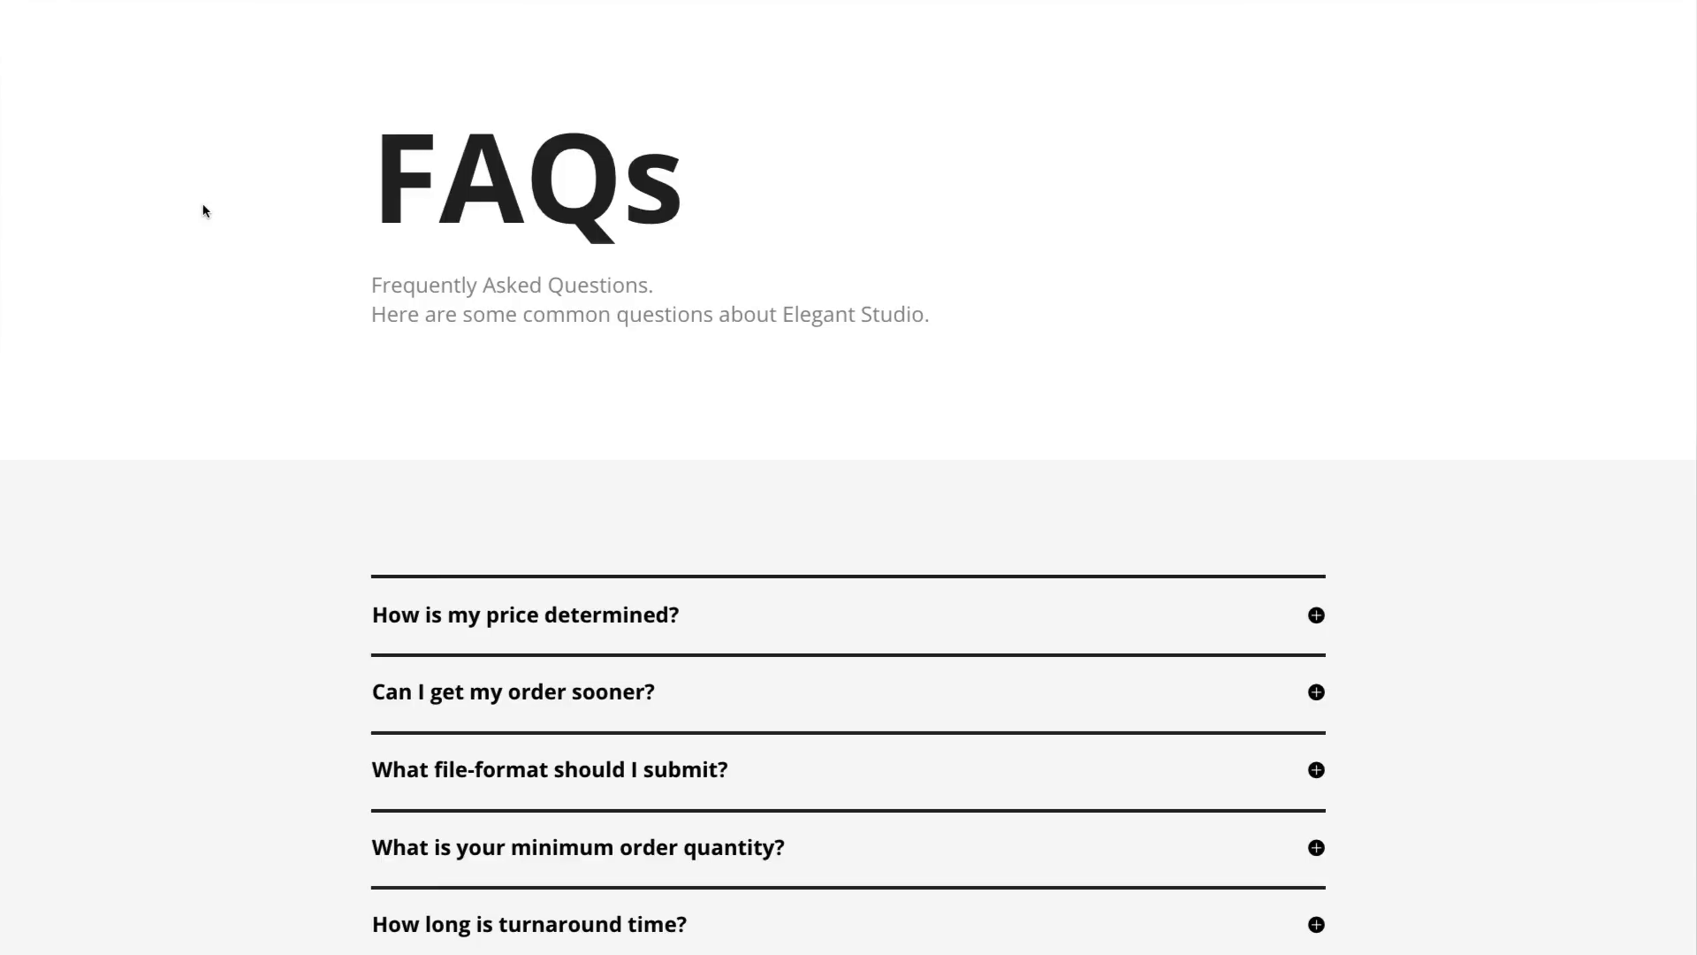
mouse_move(205, 210)
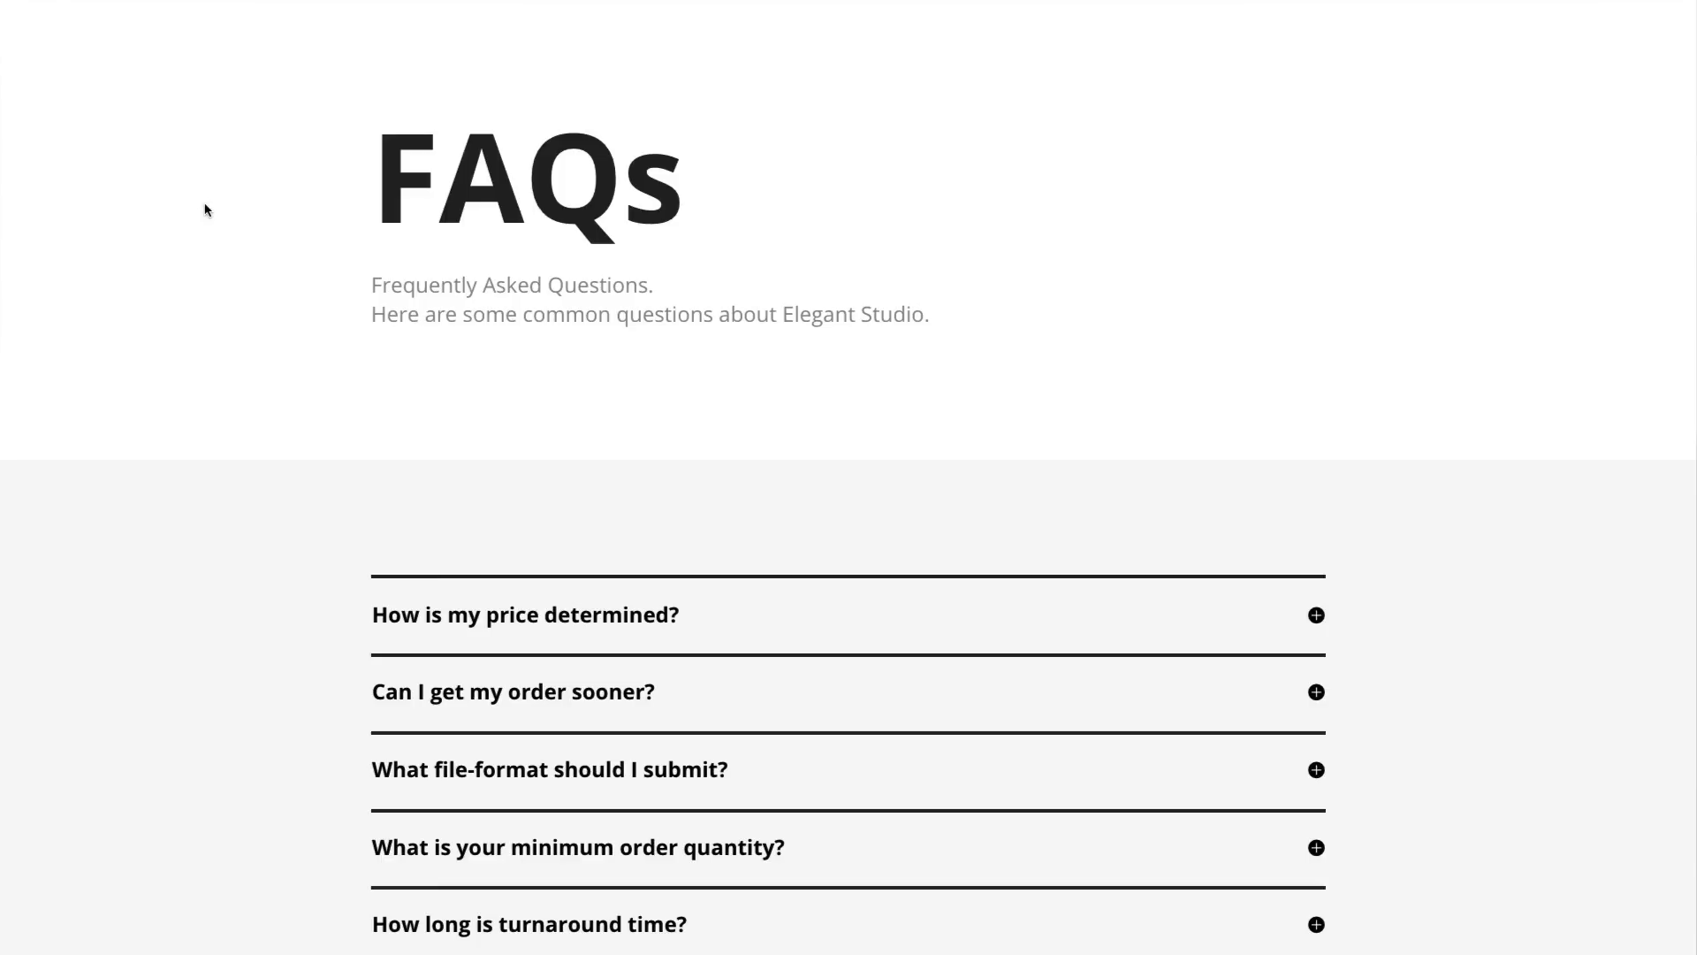
scroll(down, 3)
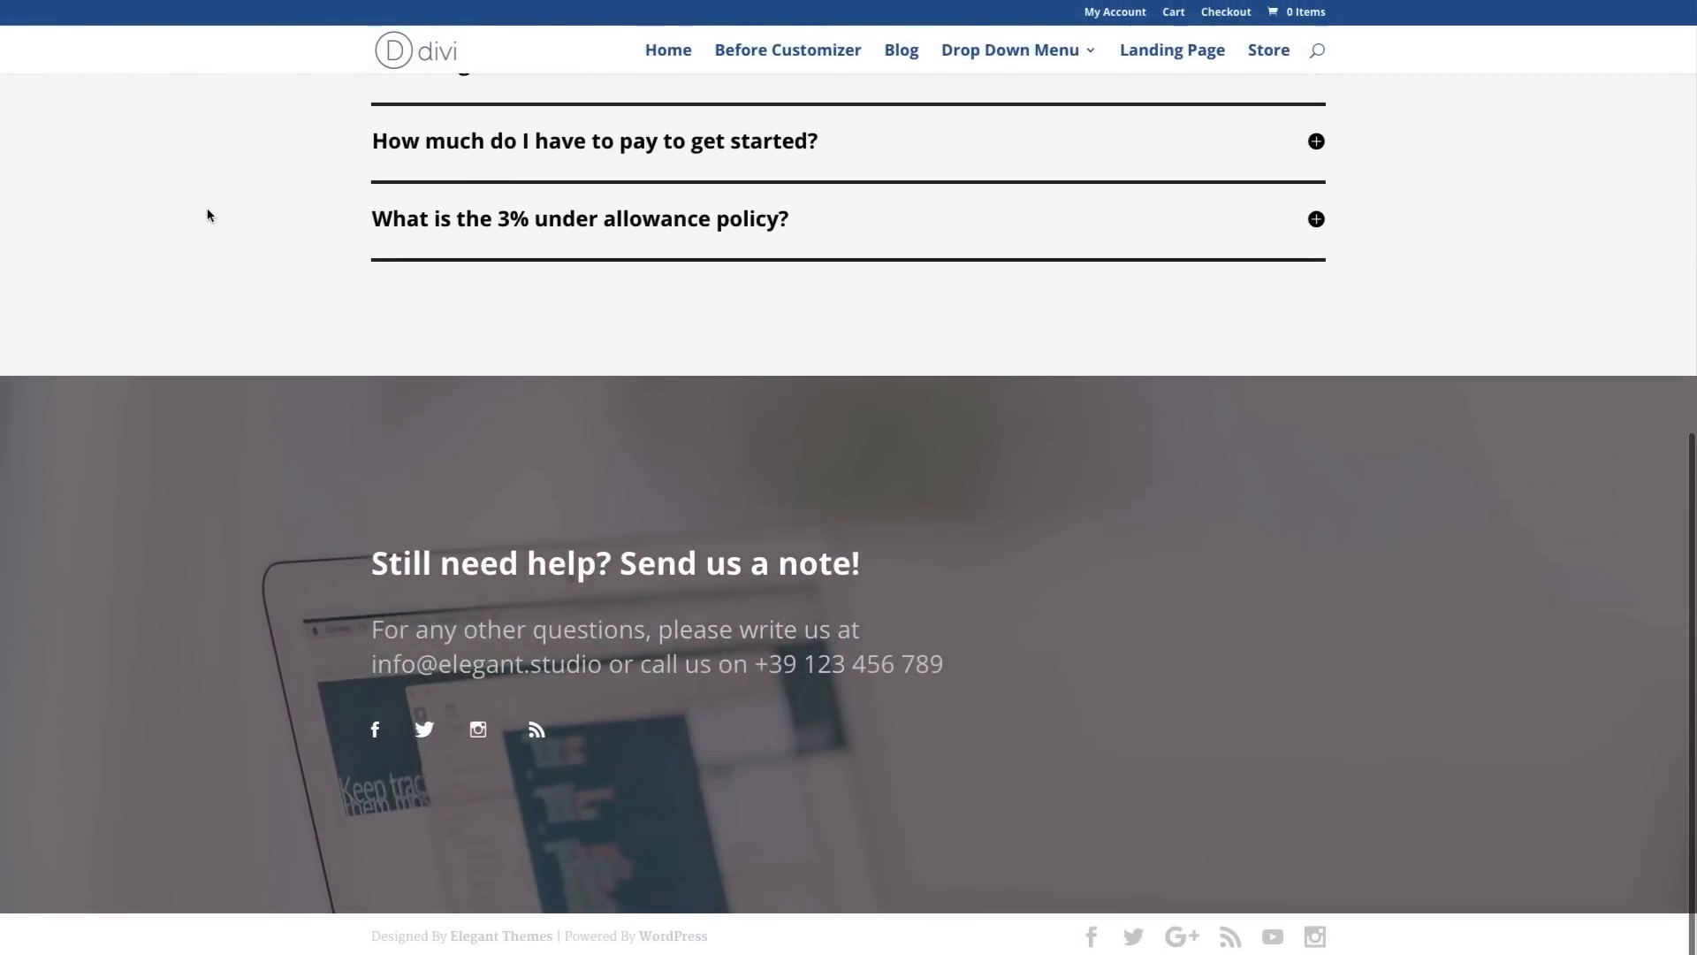
scroll(up, 3)
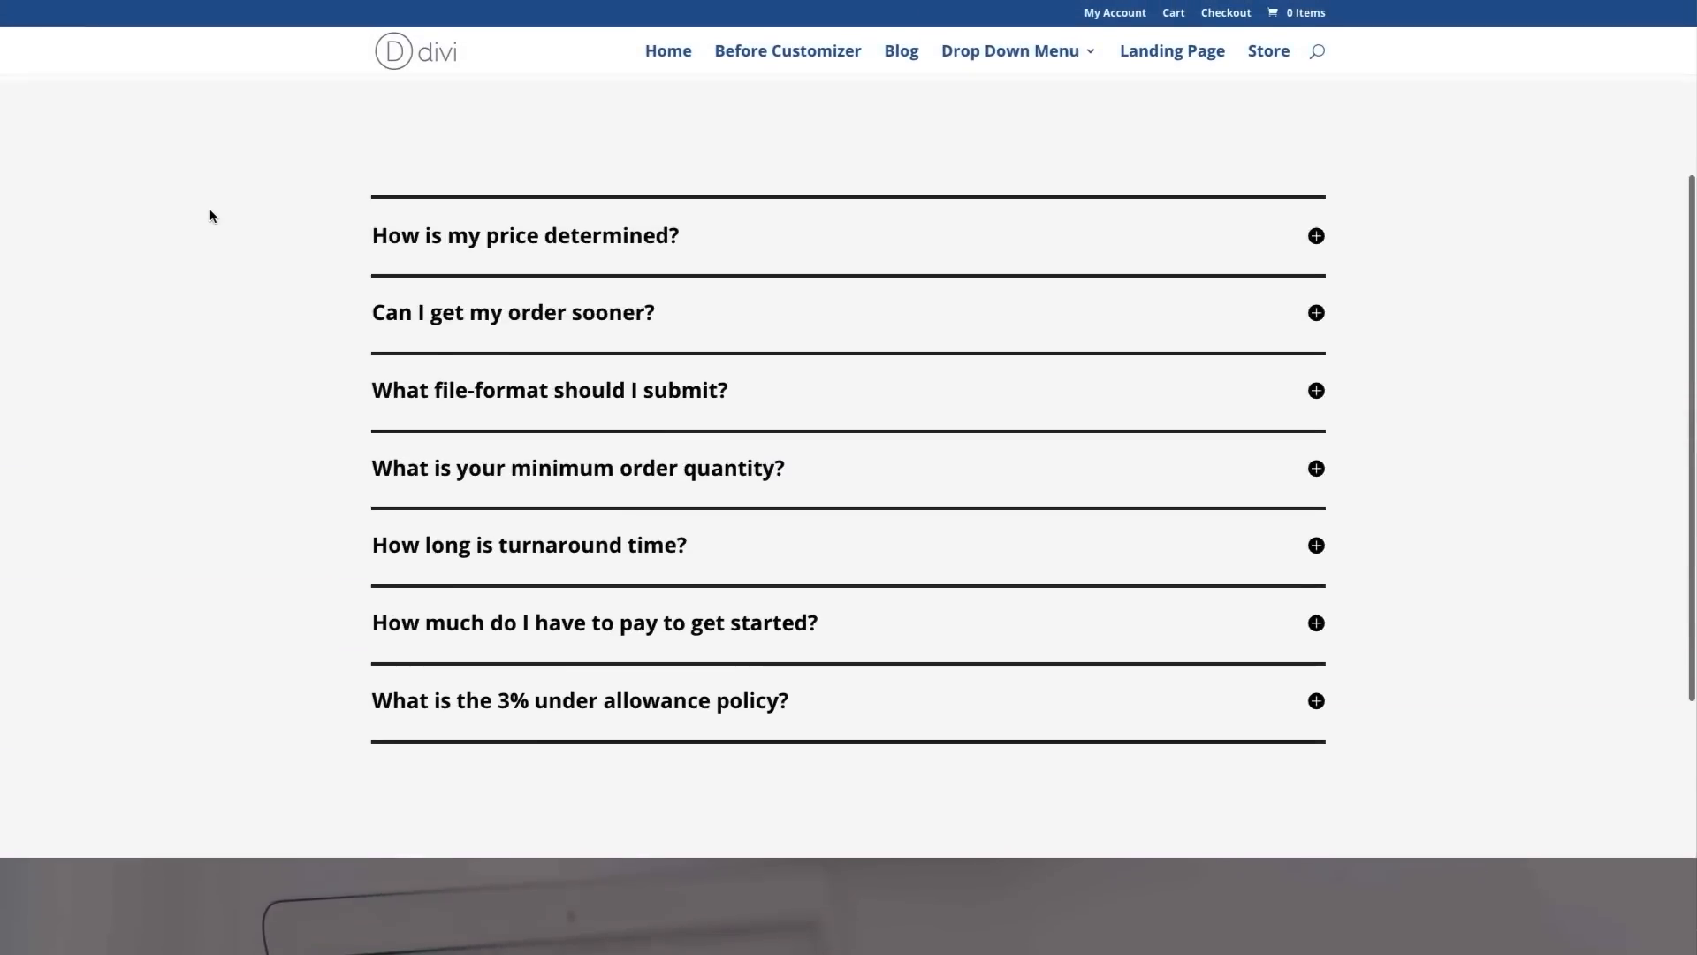